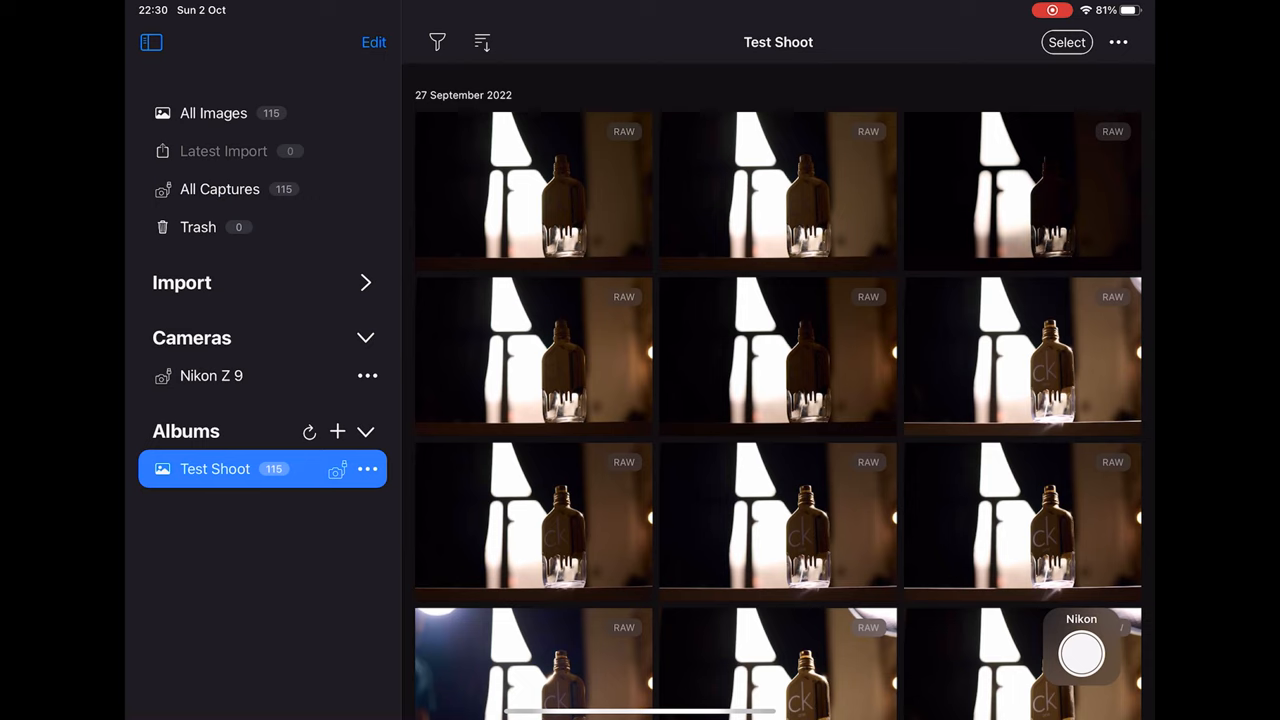
Scroll down the Test Shoot album grid to reach the CK One bottle shots
{"action": "scroll", "scroll_direction": "down", "scroll_amount": 3}
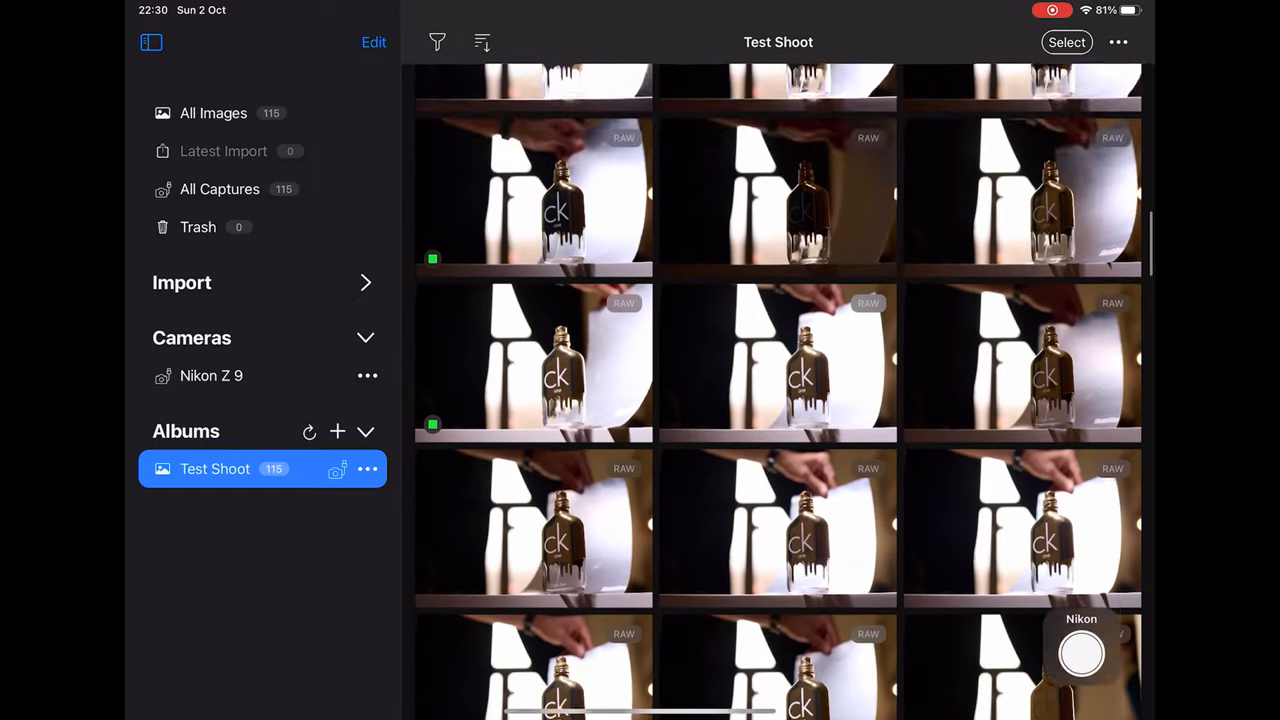
{"action": "scroll", "scroll_direction": "down", "scroll_amount": 3}
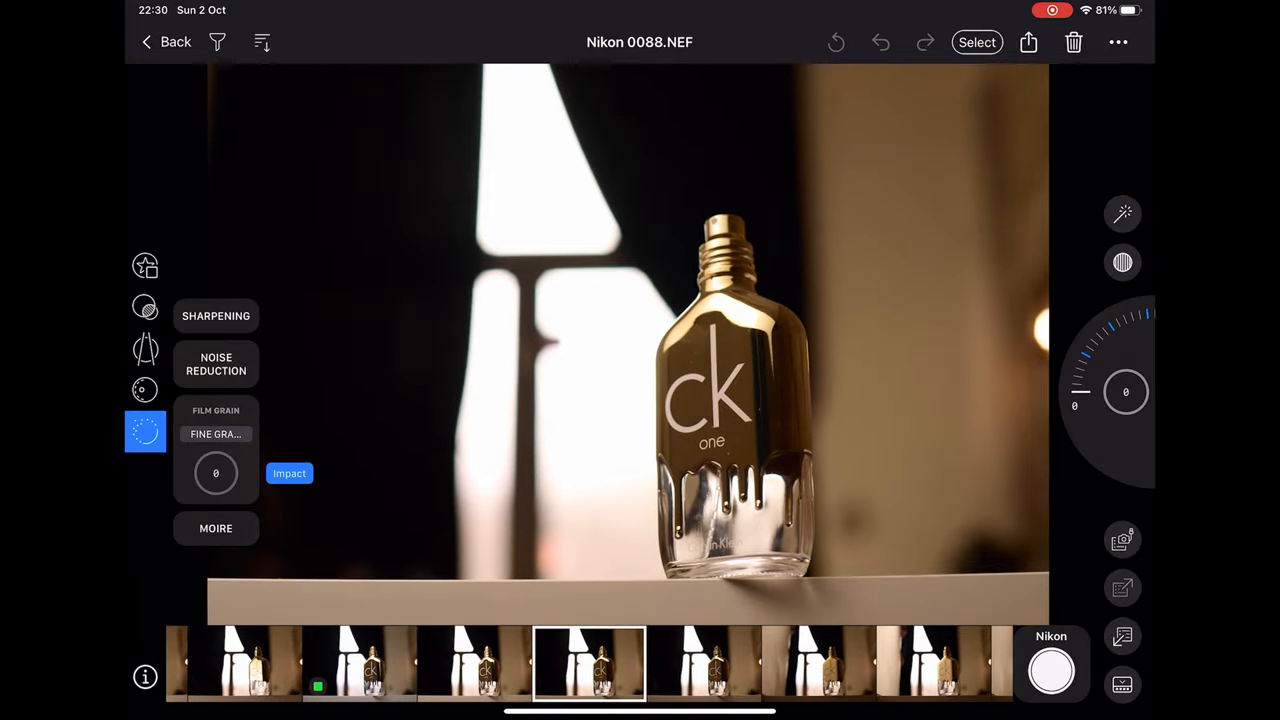
Load Nikon 0087.NEF from the filmstrip and show its Rating & Color Tag options
{"action": "left_click", "coordinate": [476, 664]}
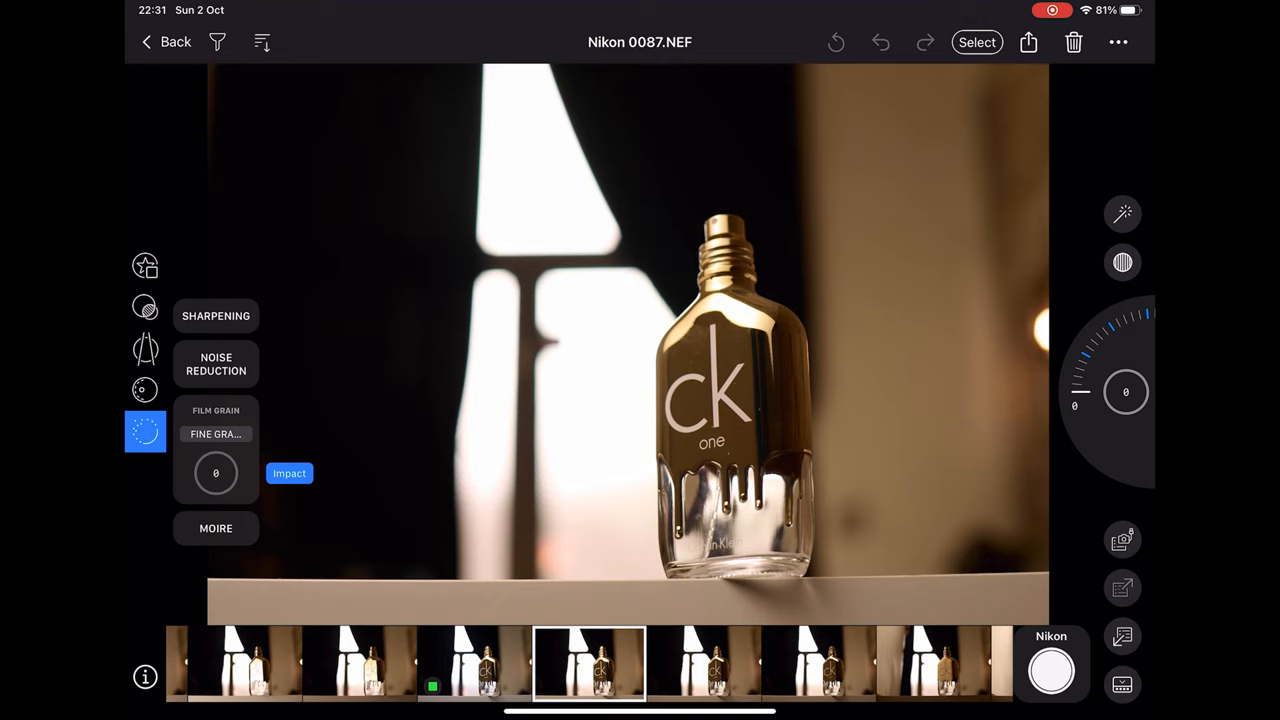
{"action": "left_click", "coordinate": [144, 264]}
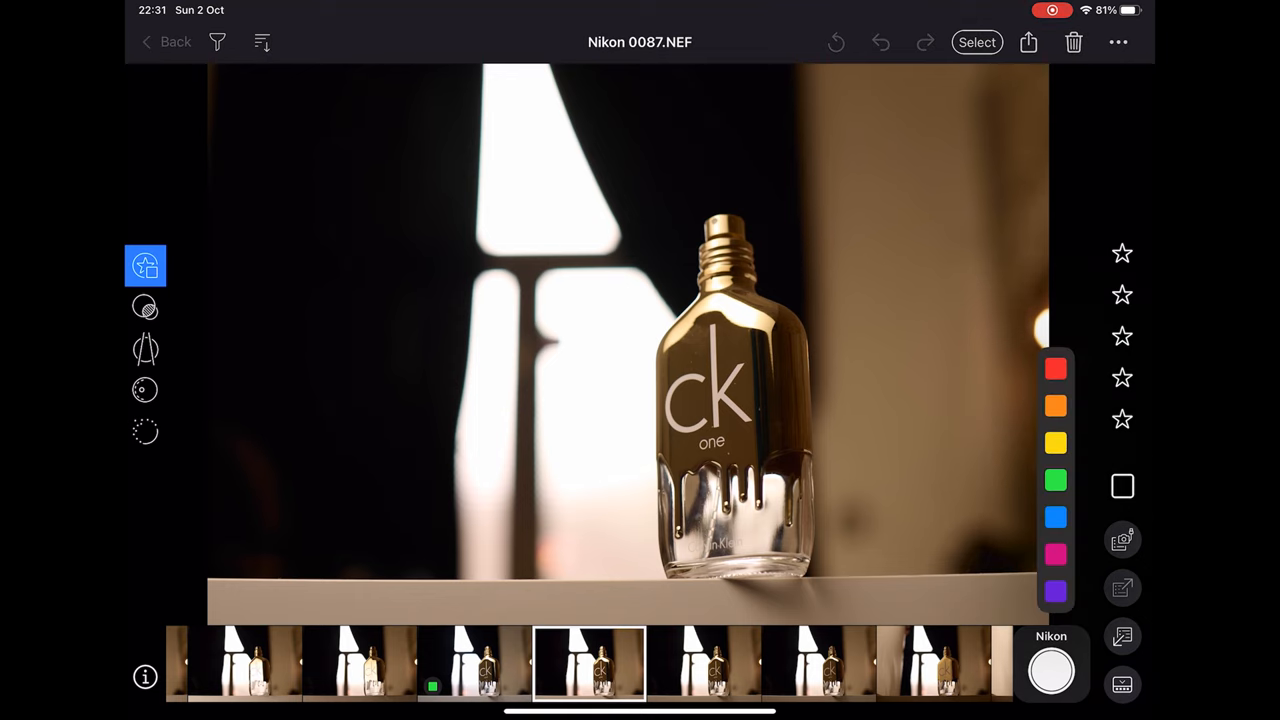
Tag Nikon 0087.NEF with the green colour label
{"action": "left_click", "coordinate": [1056, 480]}
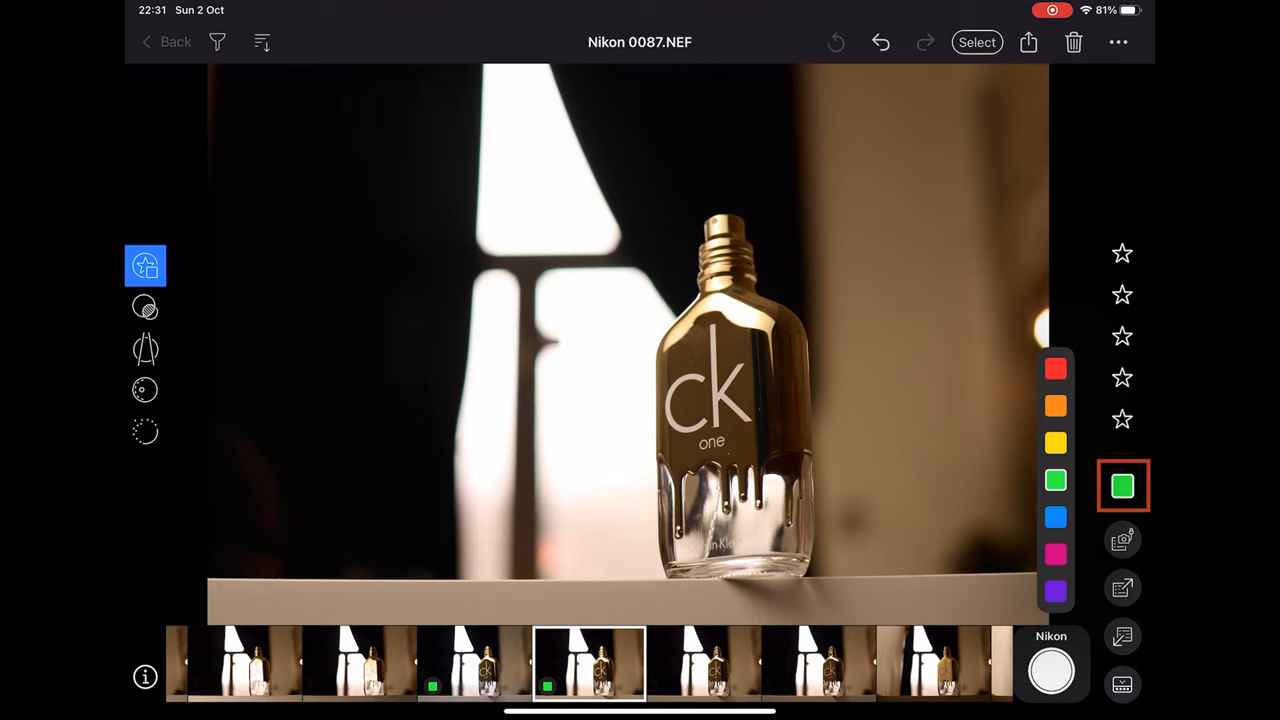
{"action": "left_click", "coordinate": [1122, 486]}
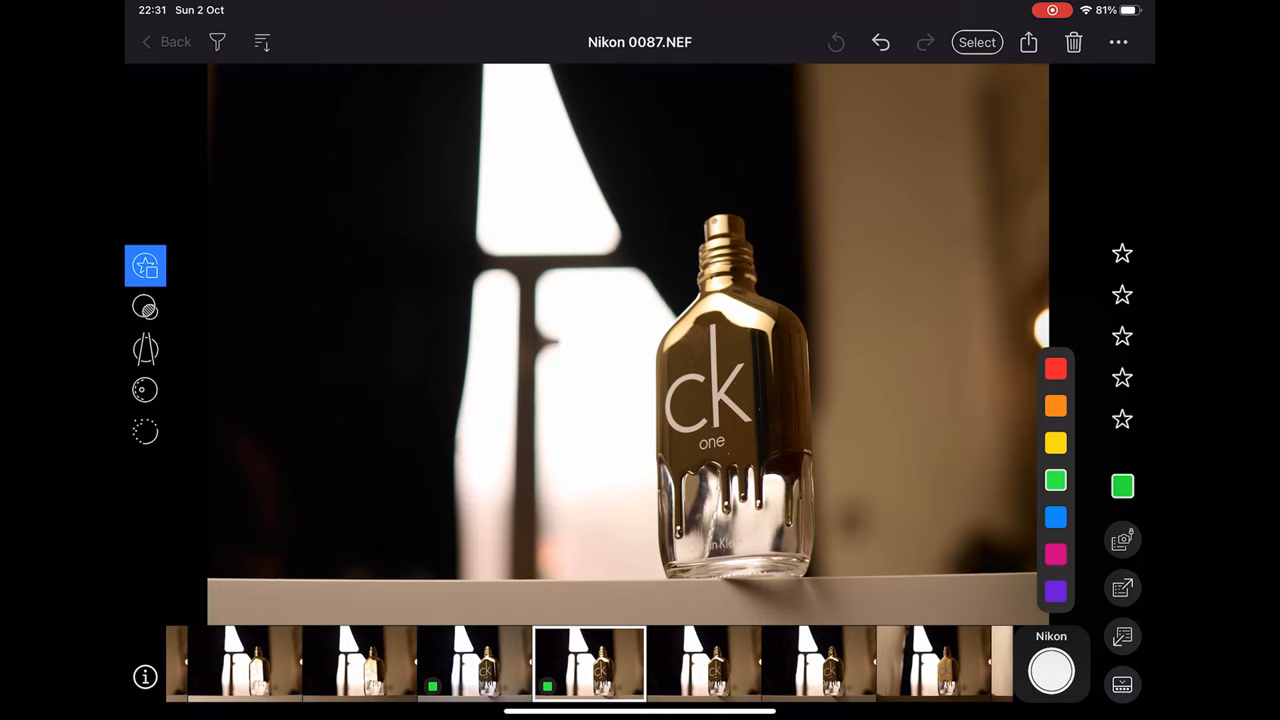
{"action": "left_click", "coordinate": [216, 42]}
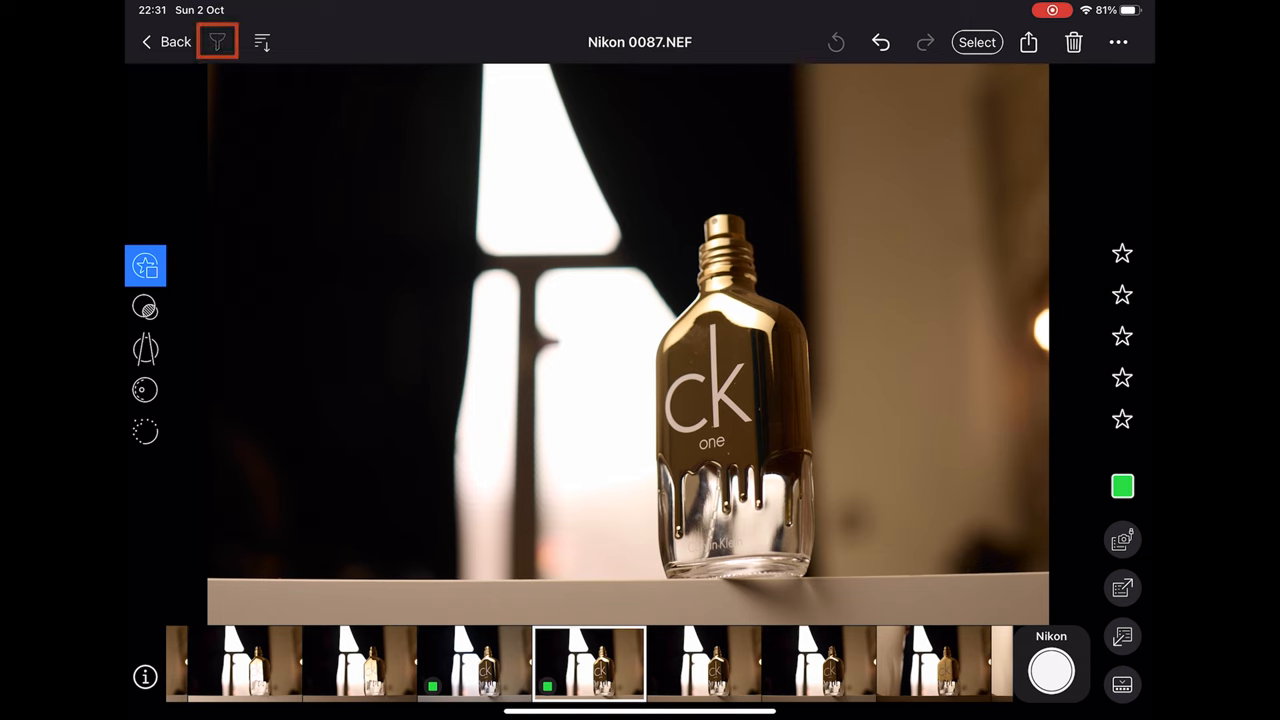
Filter the album to green-tagged images only, then show the styles and presets list
{"action": "left_click", "coordinate": [216, 42]}
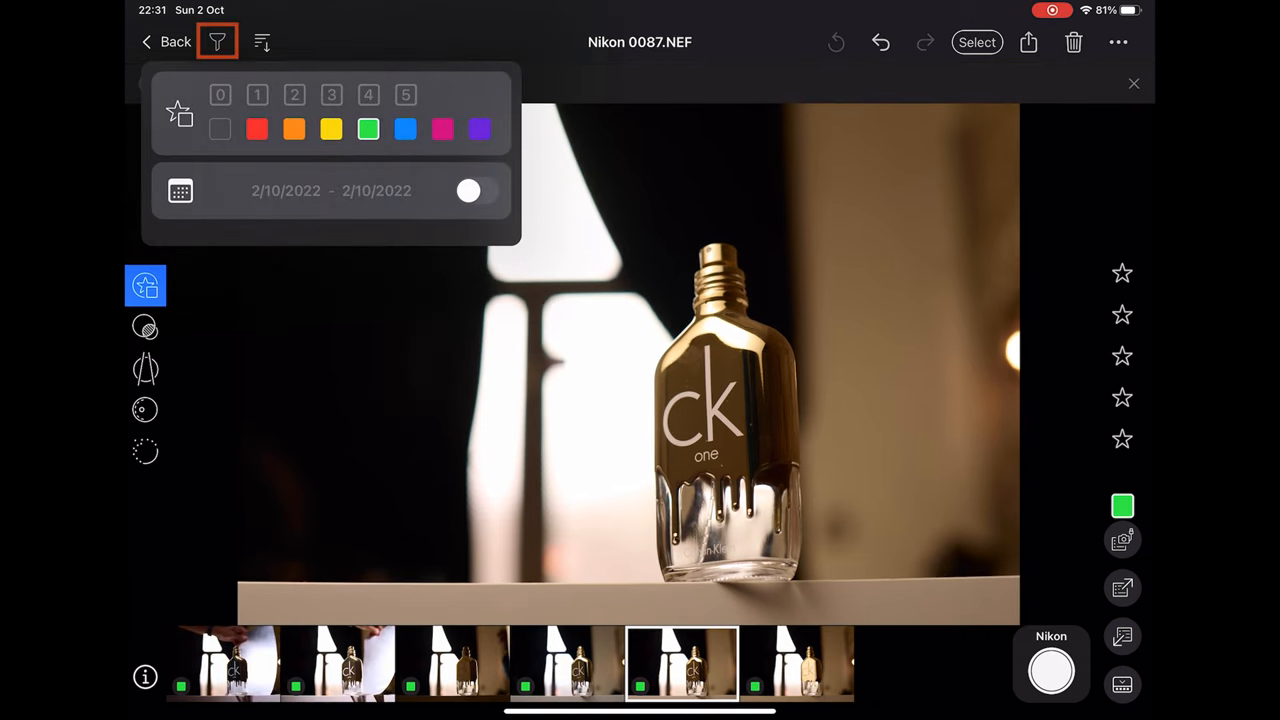
{"action": "left_click", "coordinate": [216, 42]}
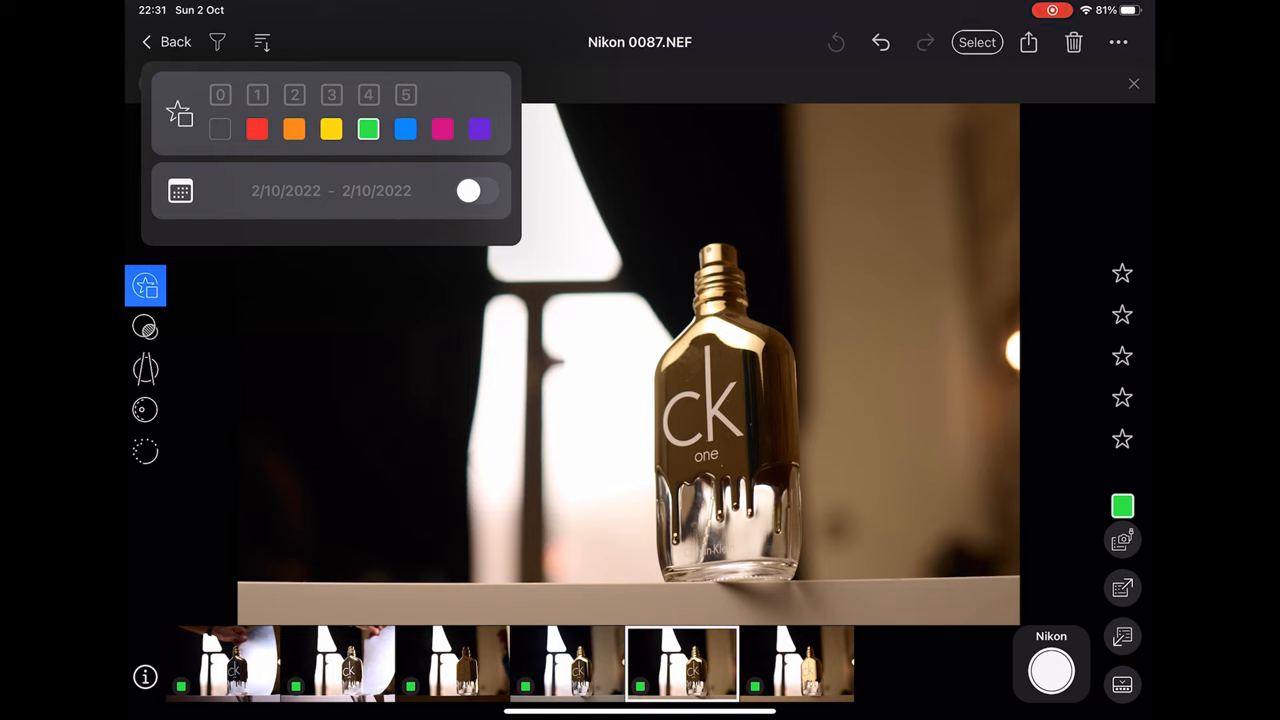
{"action": "left_click", "coordinate": [368, 128]}
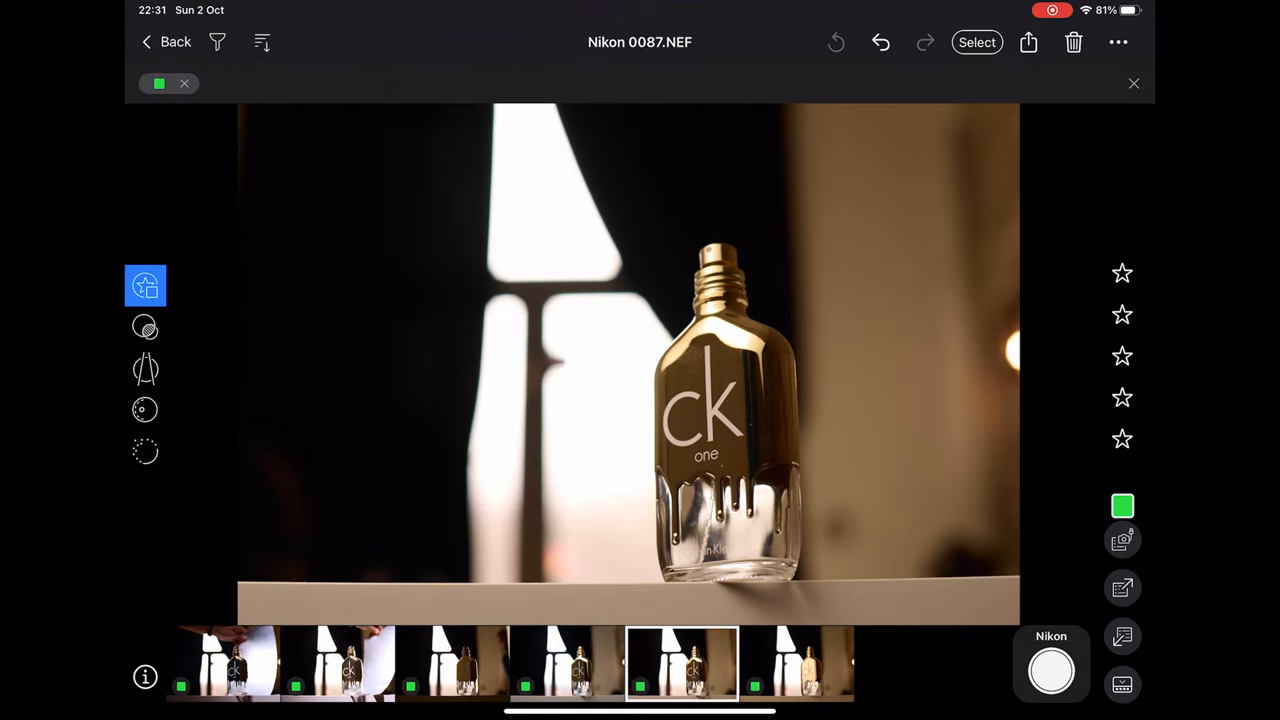
{"action": "left_click", "coordinate": [144, 328]}
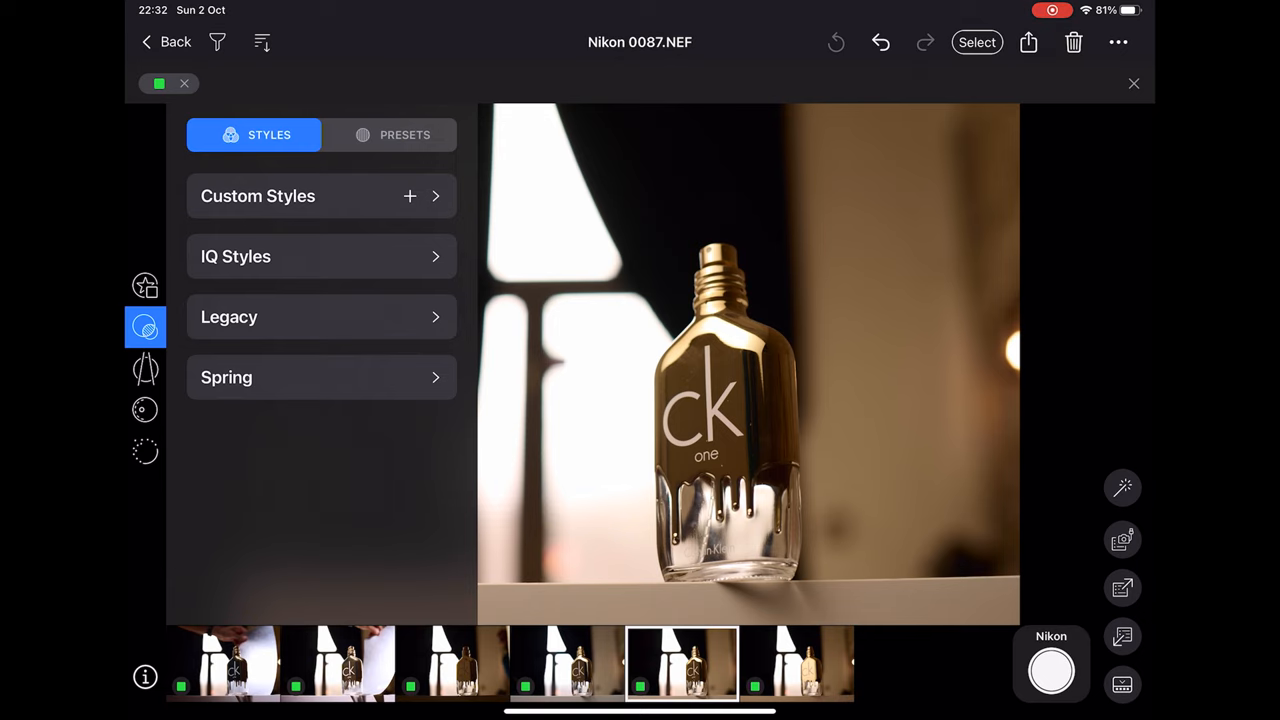
Show the Rotation and Keystone panel for Nikon 0087.NEF with vertical keystone chosen
{"action": "left_click", "coordinate": [144, 368]}
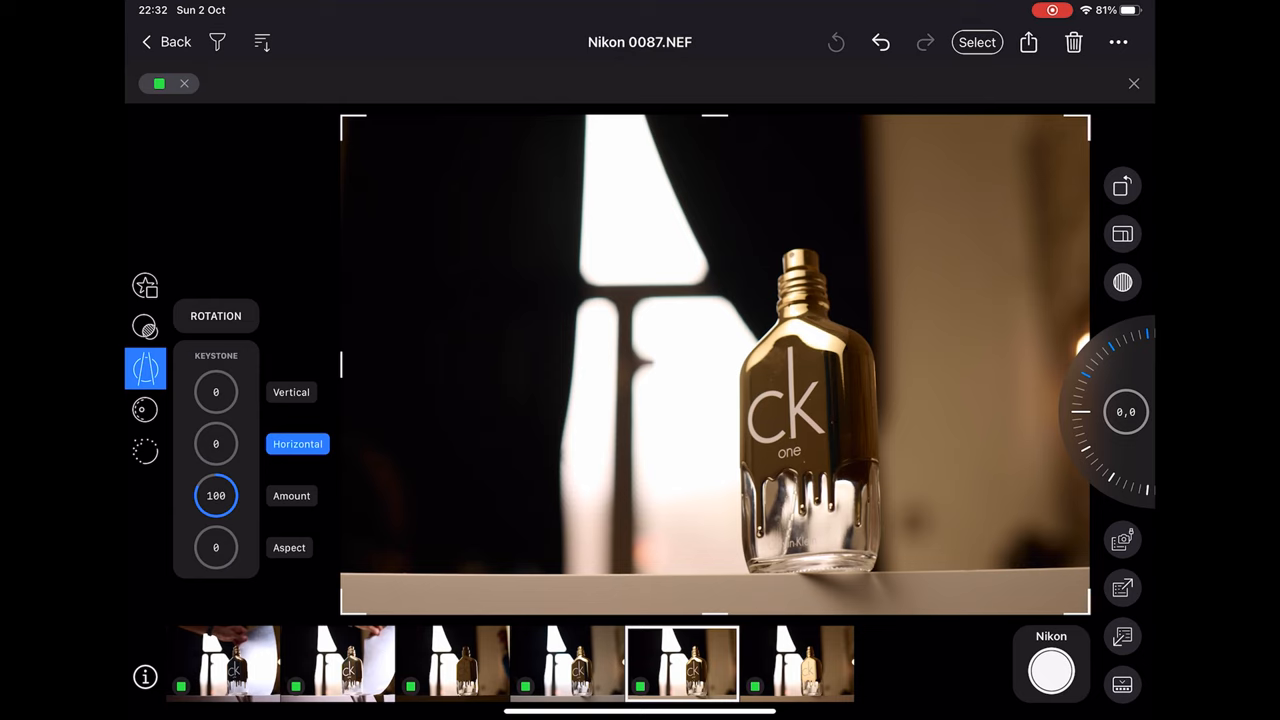
{"action": "left_click", "coordinate": [292, 392]}
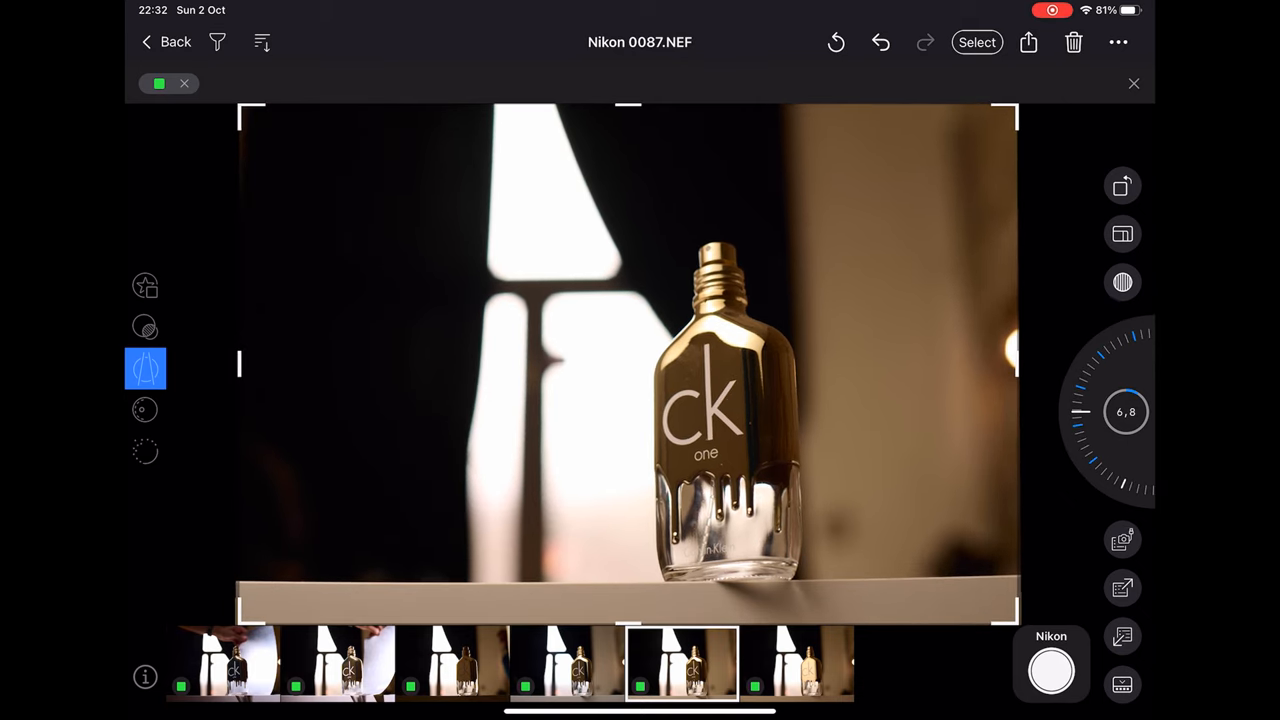
{"action": "left_click", "coordinate": [144, 368]}
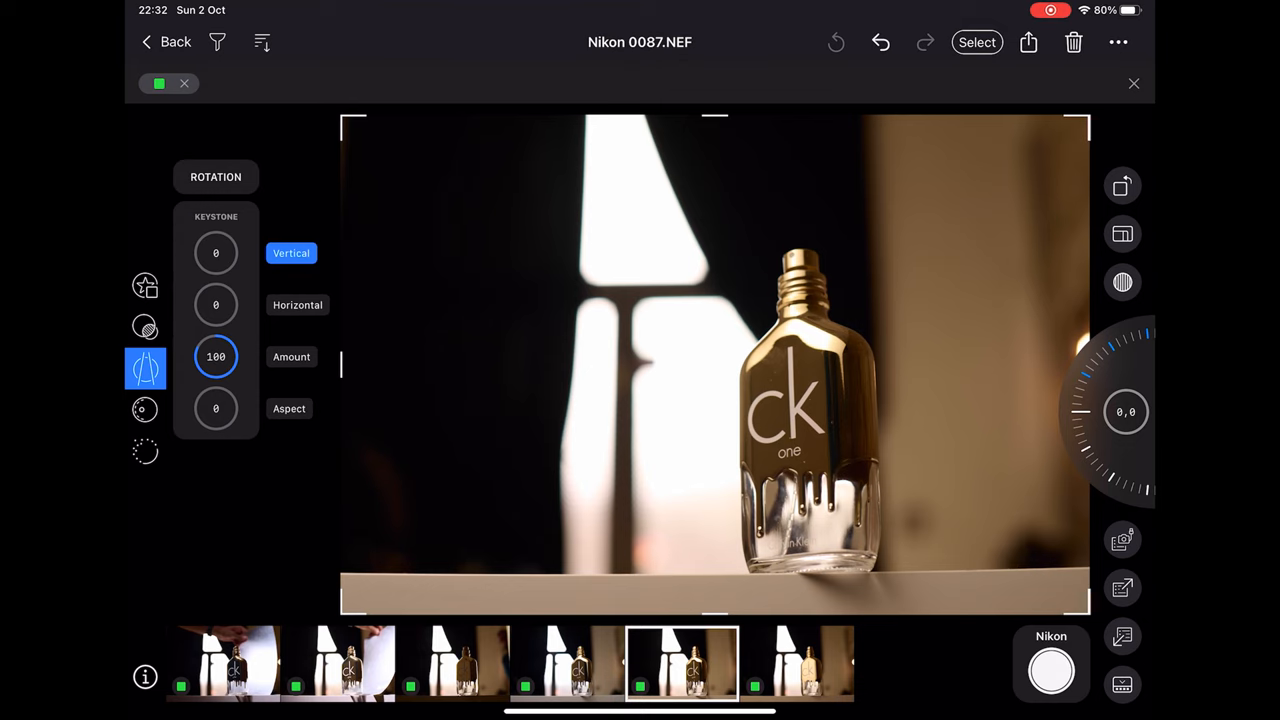
In the Exposure tool, look through HDR and vignetting and expand the White Balance settings
{"action": "left_click", "coordinate": [144, 410]}
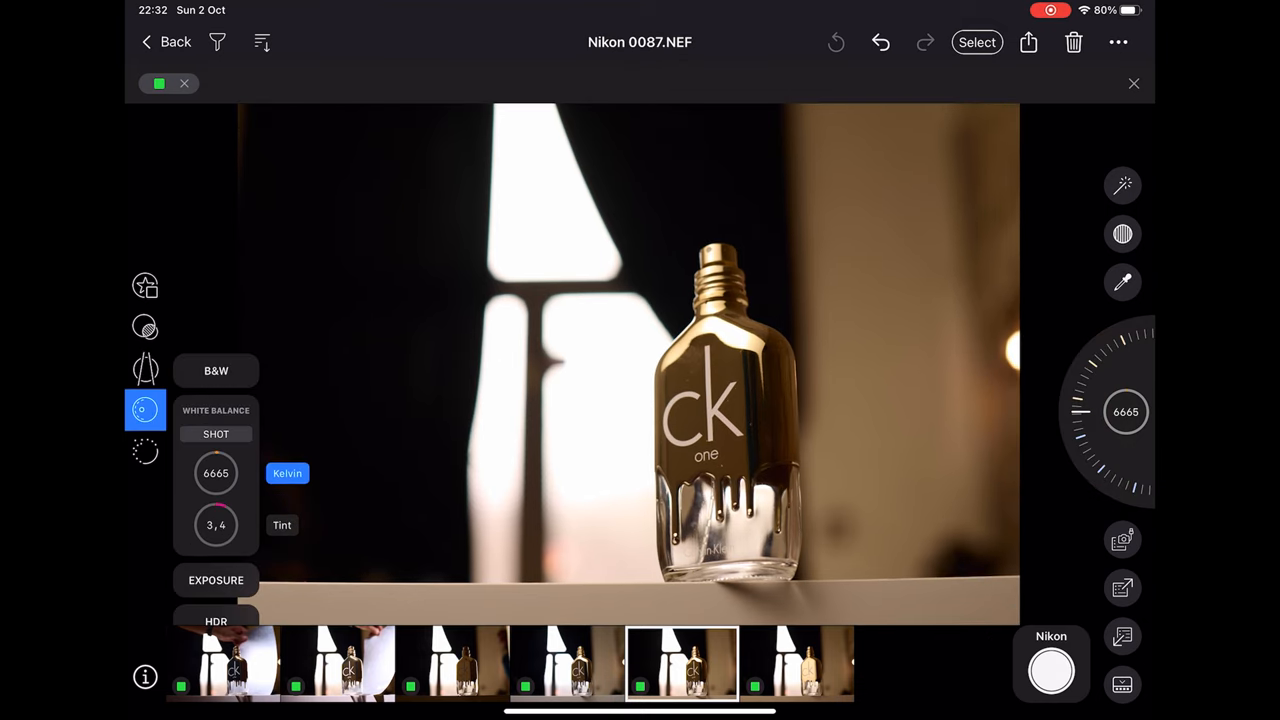
{"action": "scroll", "scroll_direction": "up", "scroll_amount": 3}
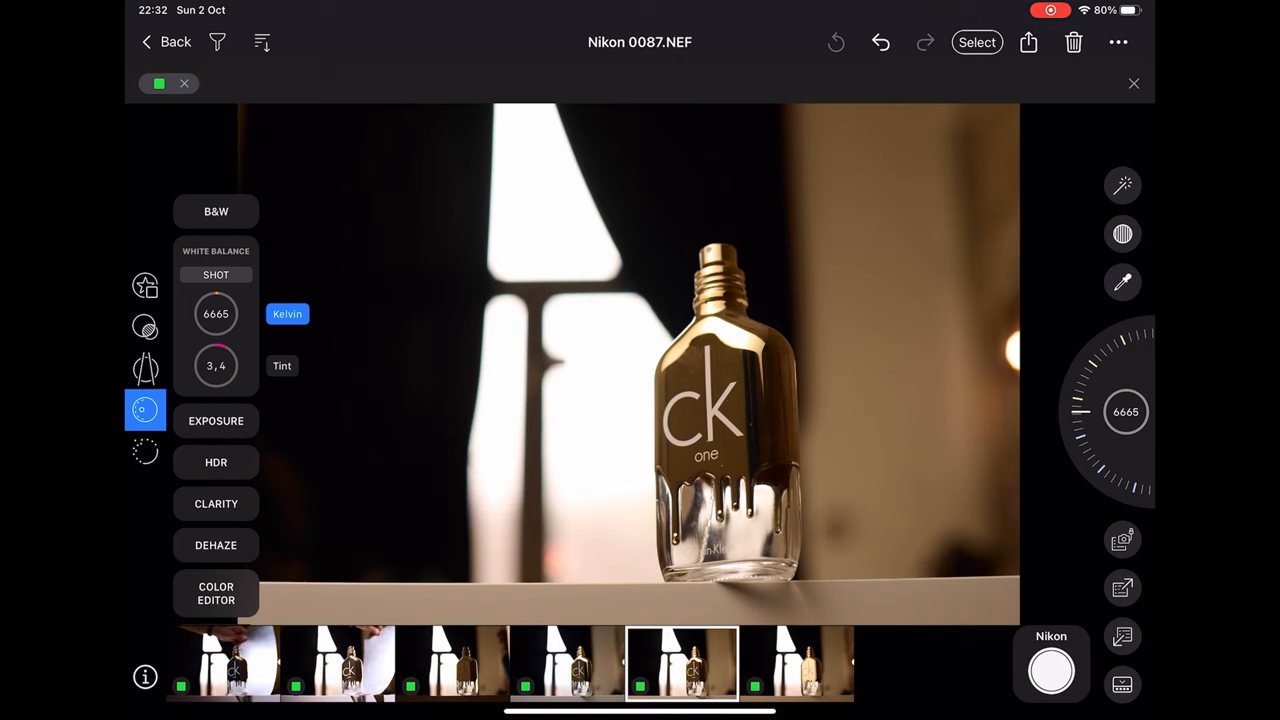
{"action": "left_click", "coordinate": [216, 420]}
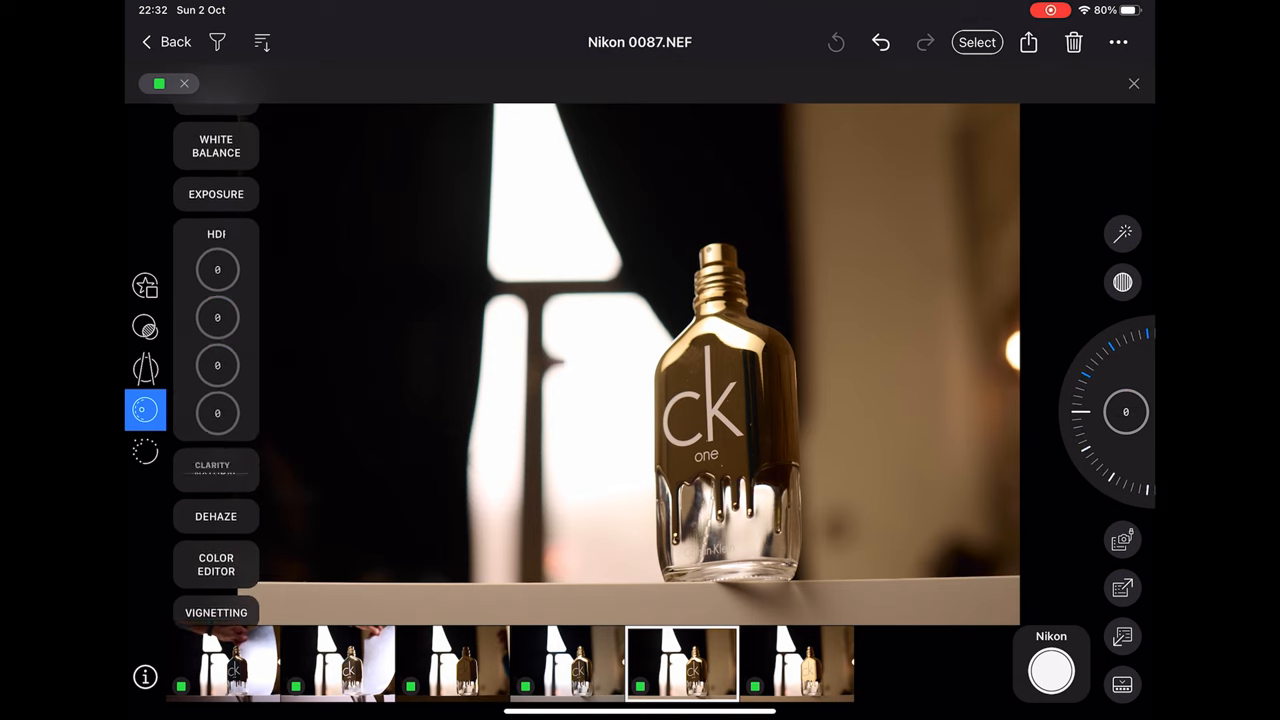
{"action": "left_click", "coordinate": [216, 564]}
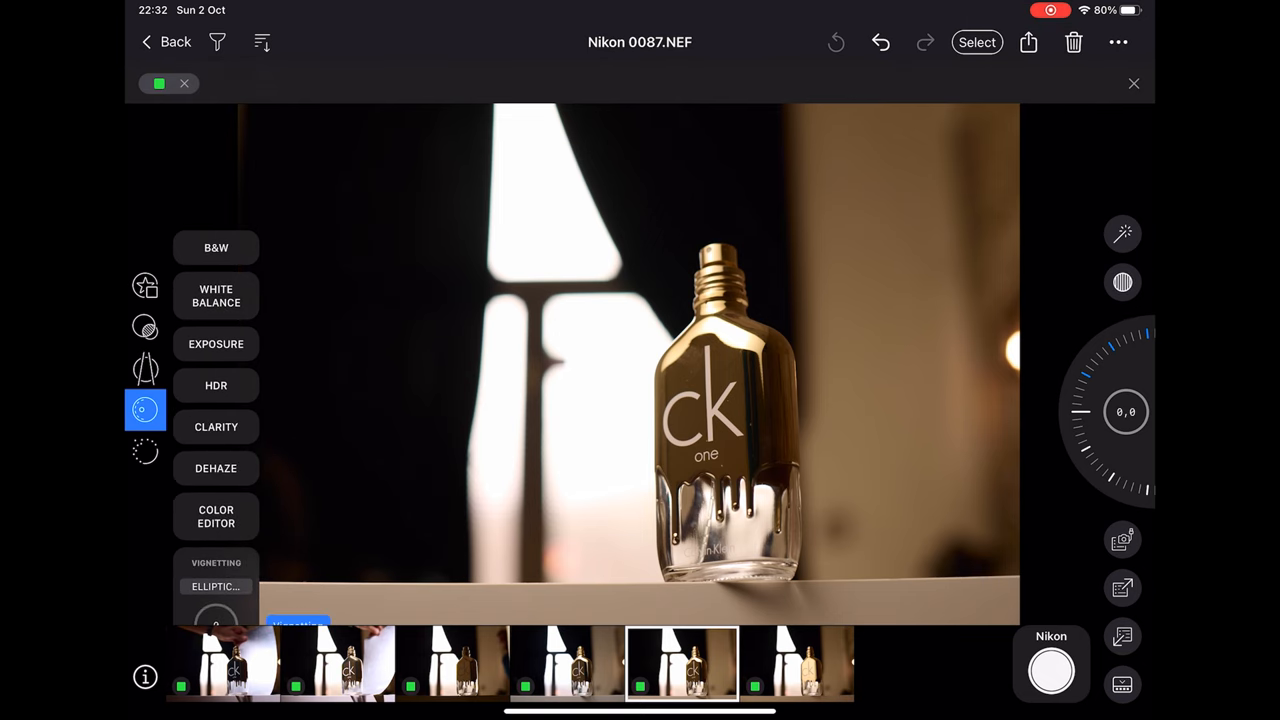
{"action": "left_click", "coordinate": [216, 296]}
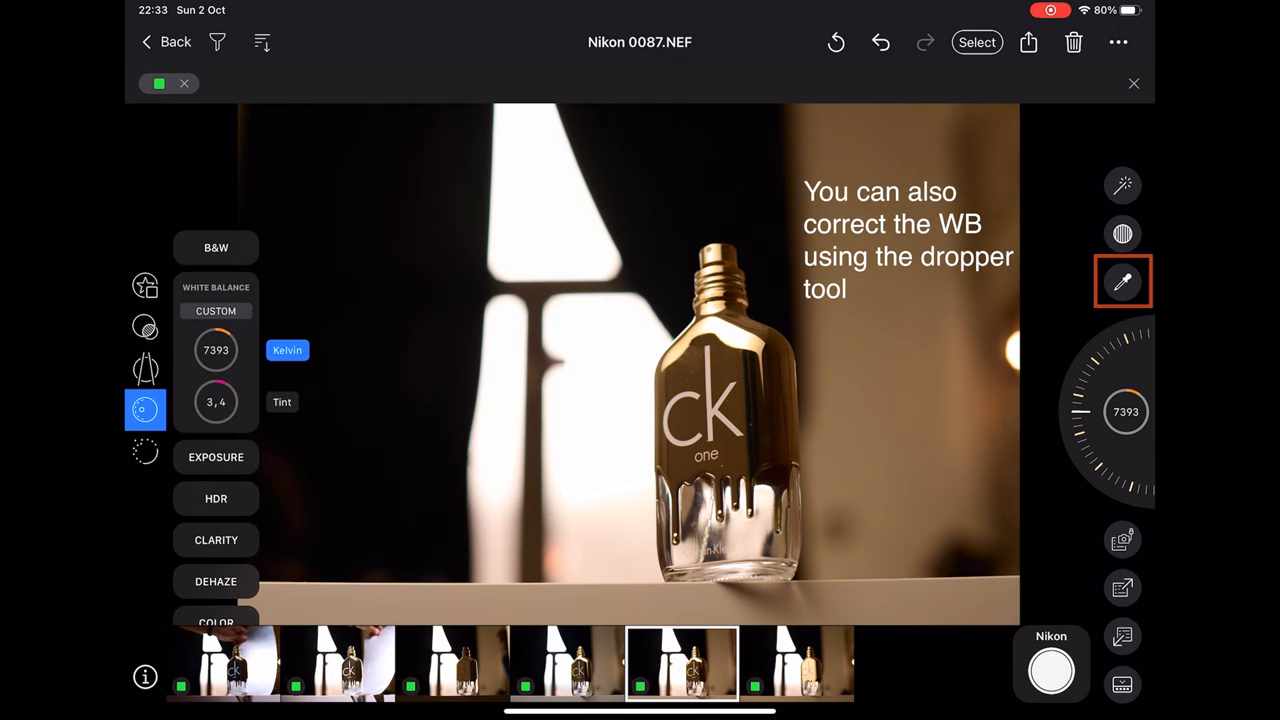
Set Nikon 0087.NEF to a custom white balance of 7393 K with tint 5.5
{"action": "left_click", "coordinate": [282, 400]}
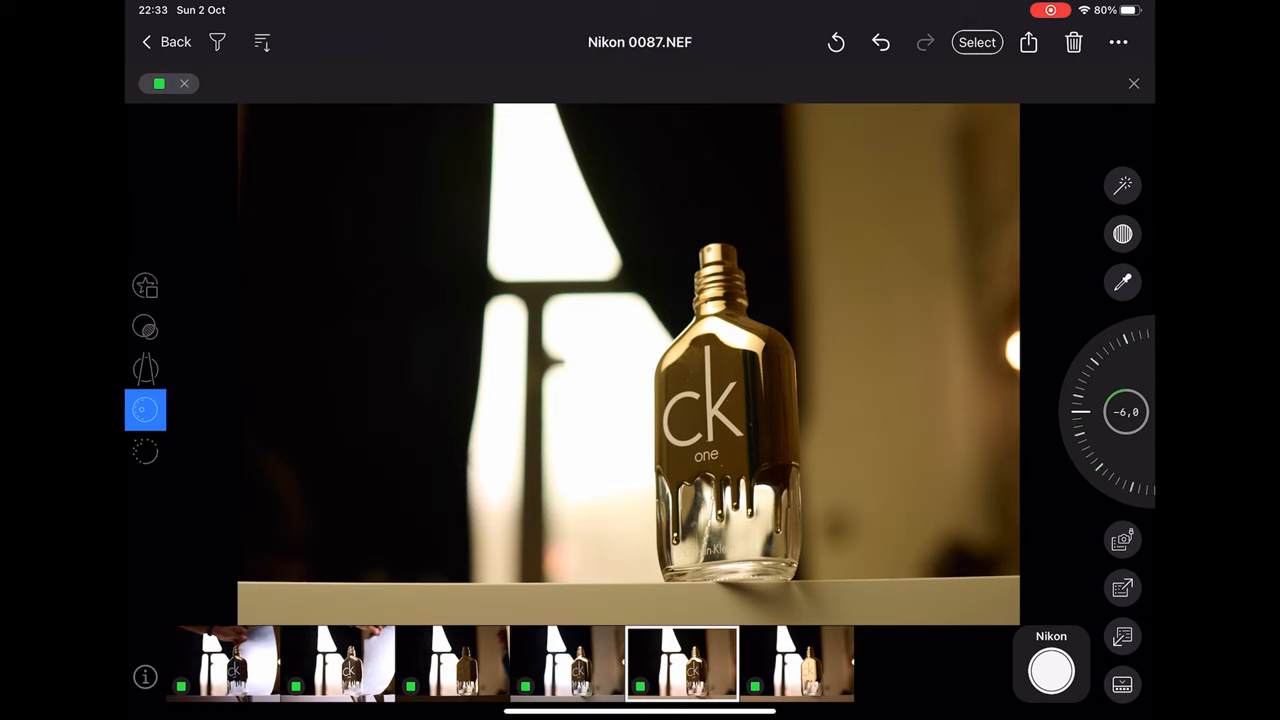
{"action": "left_click", "coordinate": [144, 410]}
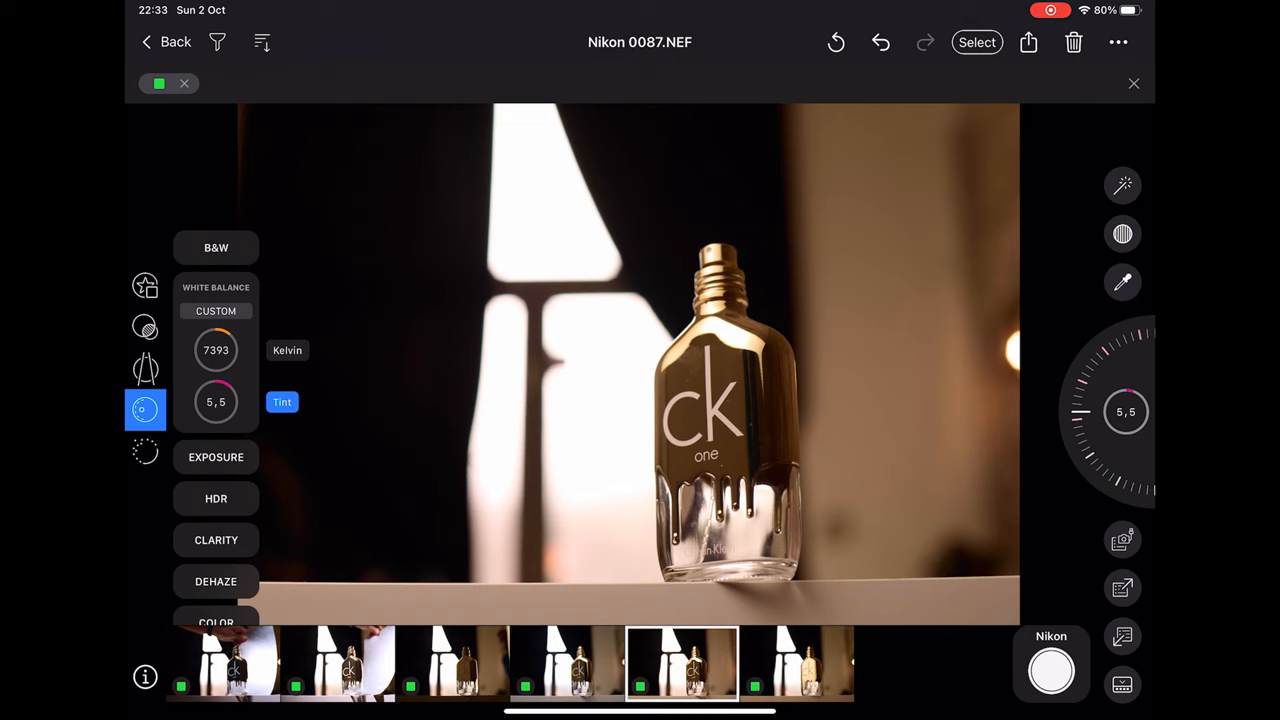
{"action": "left_click", "coordinate": [1122, 588]}
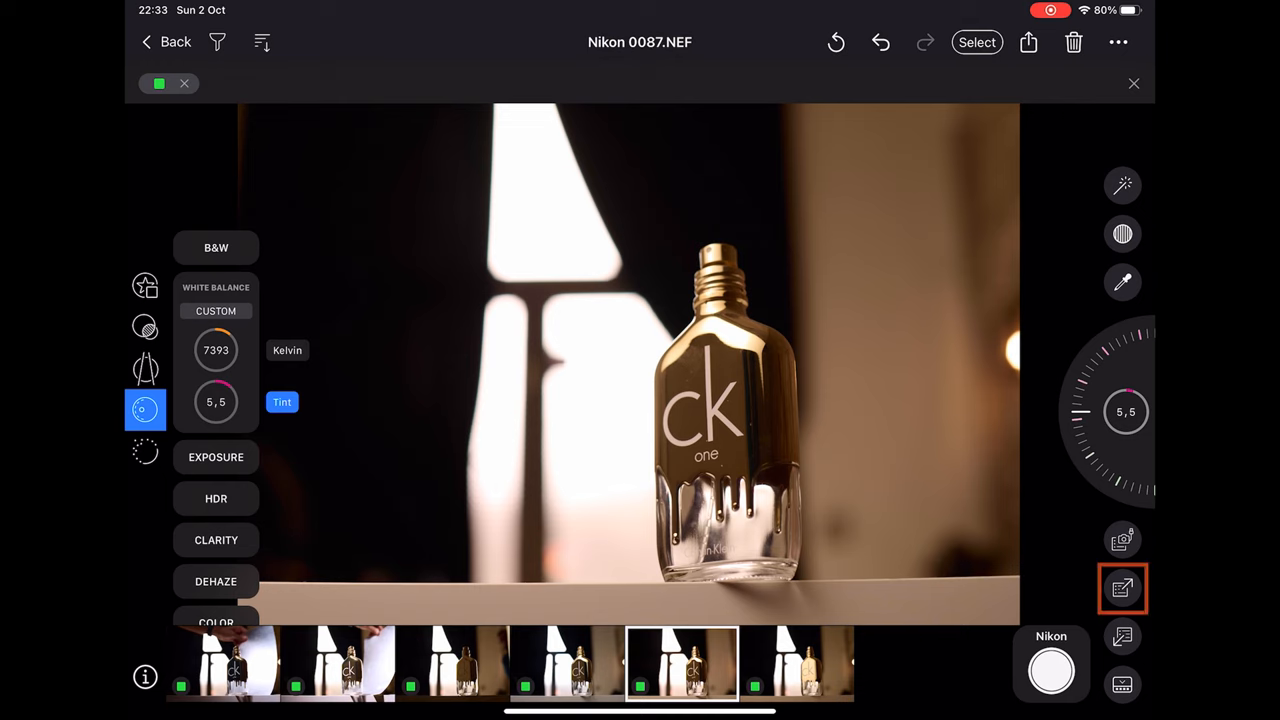
{"action": "left_click", "coordinate": [1122, 588]}
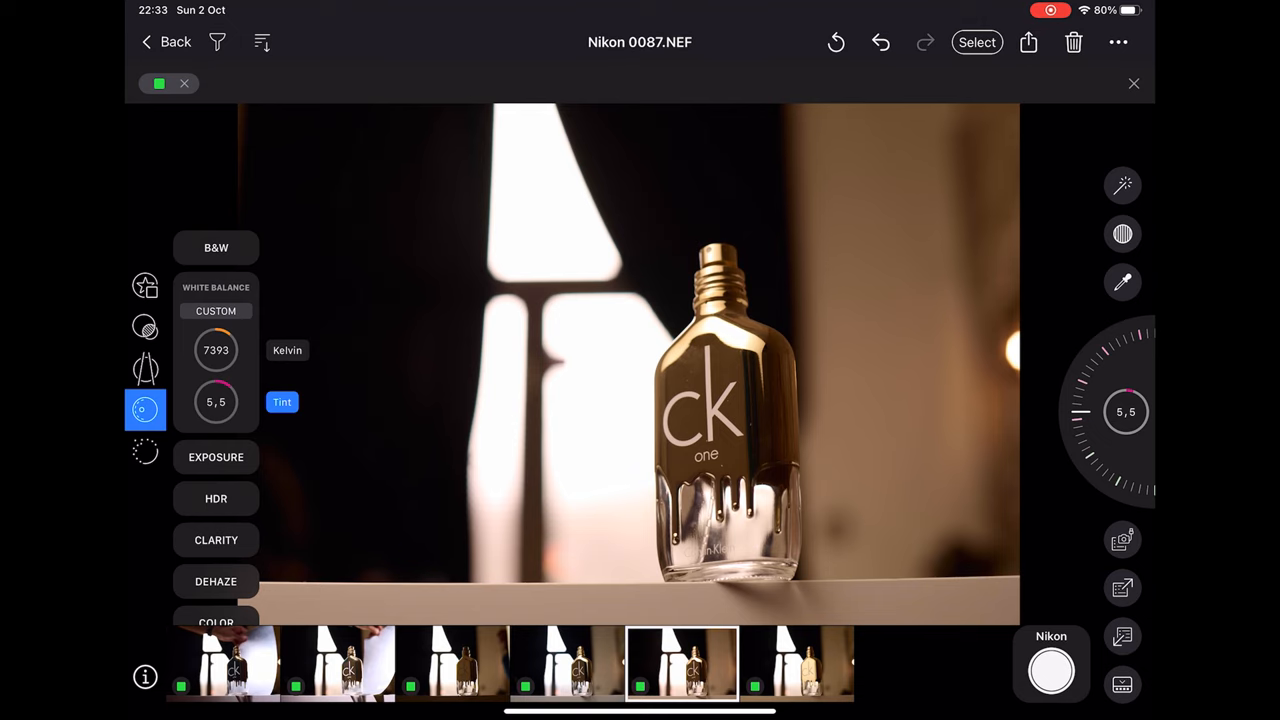
{"action": "left_click", "coordinate": [1122, 684]}
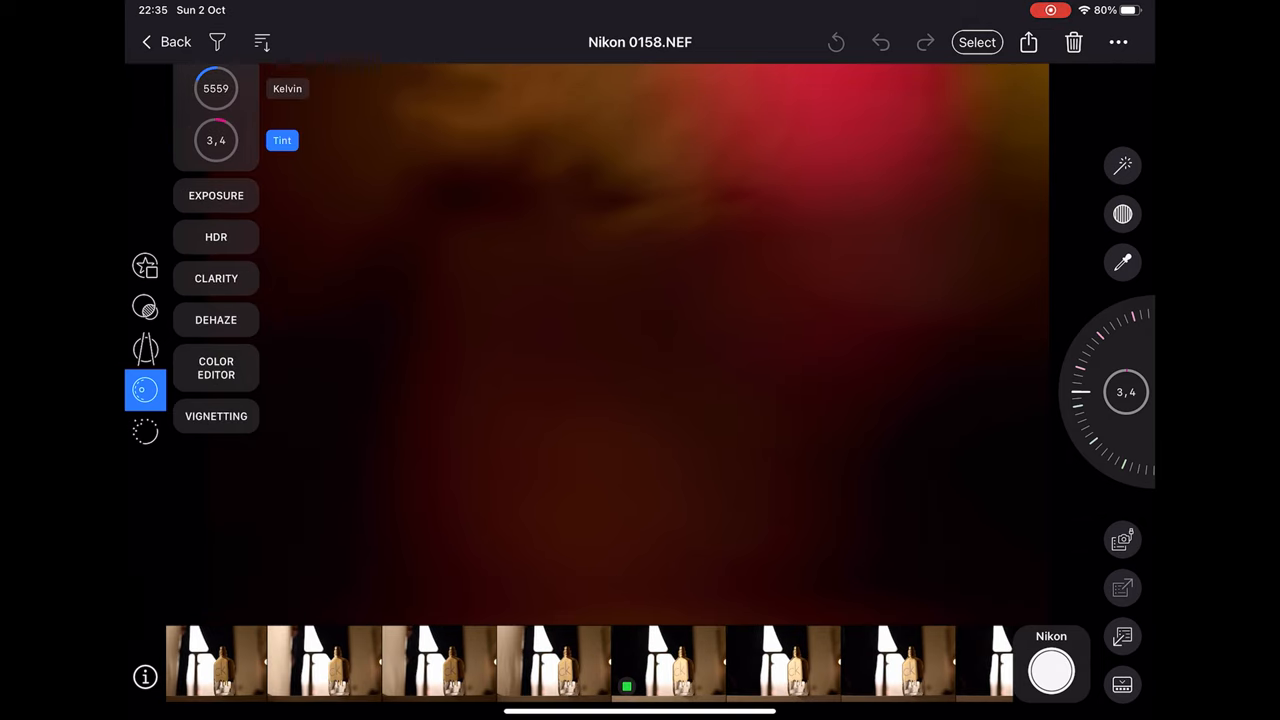
Load Nikon 0094.NEF from the filmstrip, showing its as-shot 6665 K and tint 3.4
{"action": "left_click", "coordinate": [588, 664]}
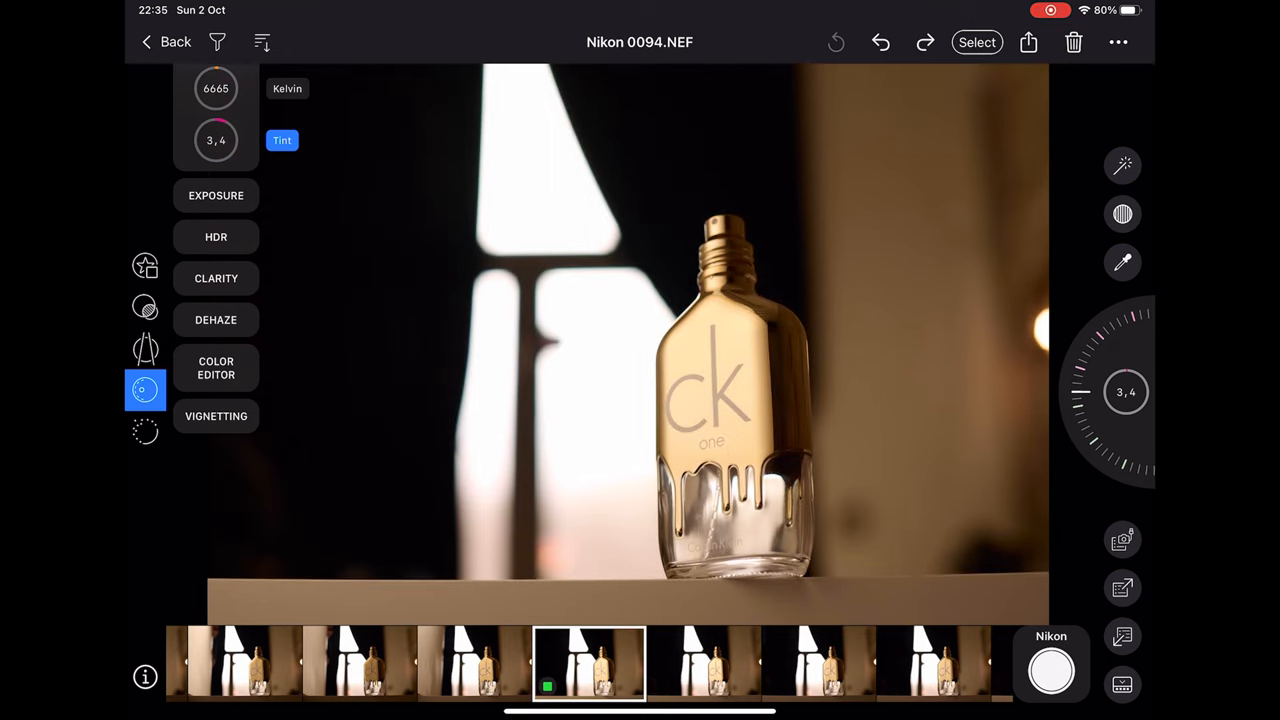
Check Nikon 0094.NEF's noise reduction (luminance, details, color at 50), then return to white balance
{"action": "left_click", "coordinate": [144, 432]}
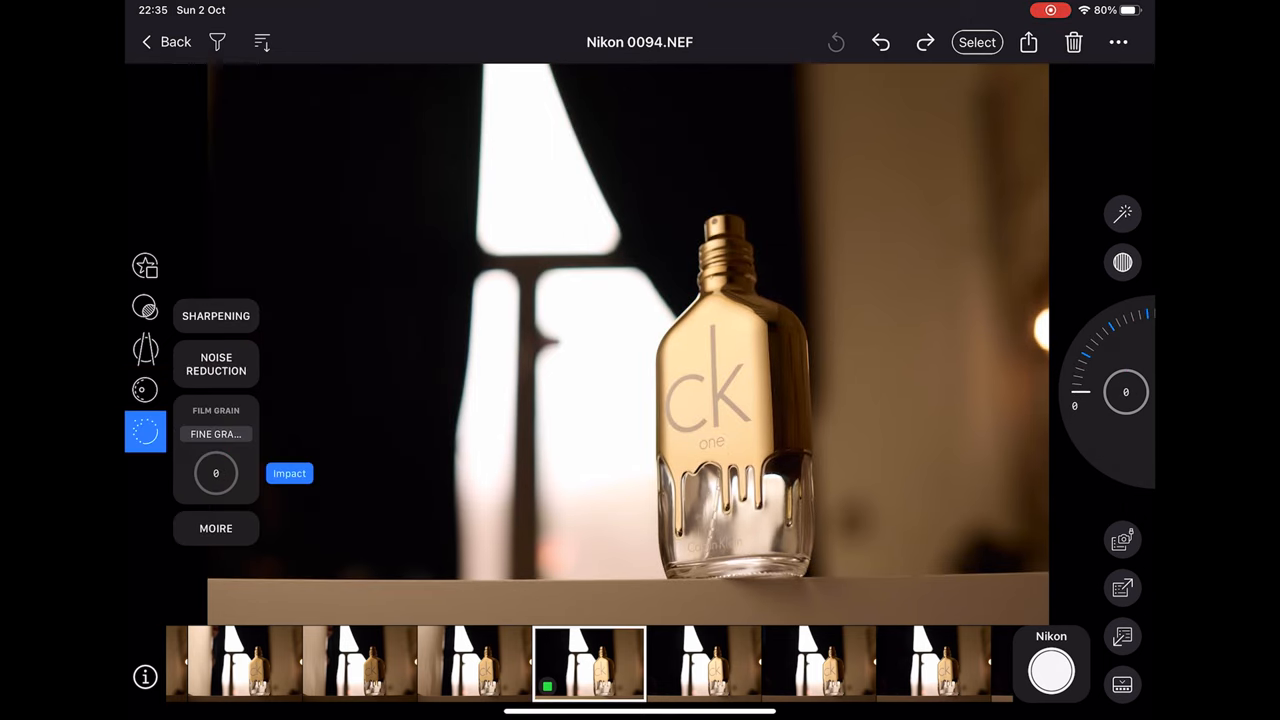
{"action": "left_click", "coordinate": [216, 316]}
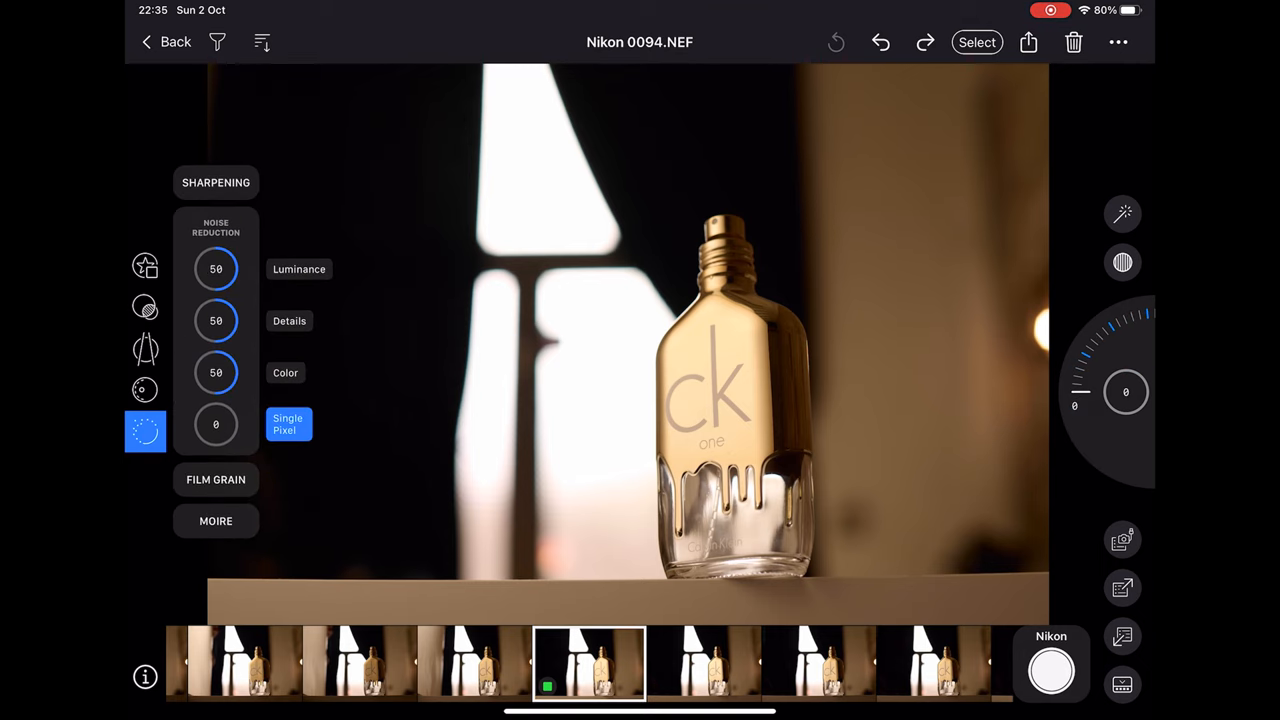
{"action": "left_click", "coordinate": [216, 520]}
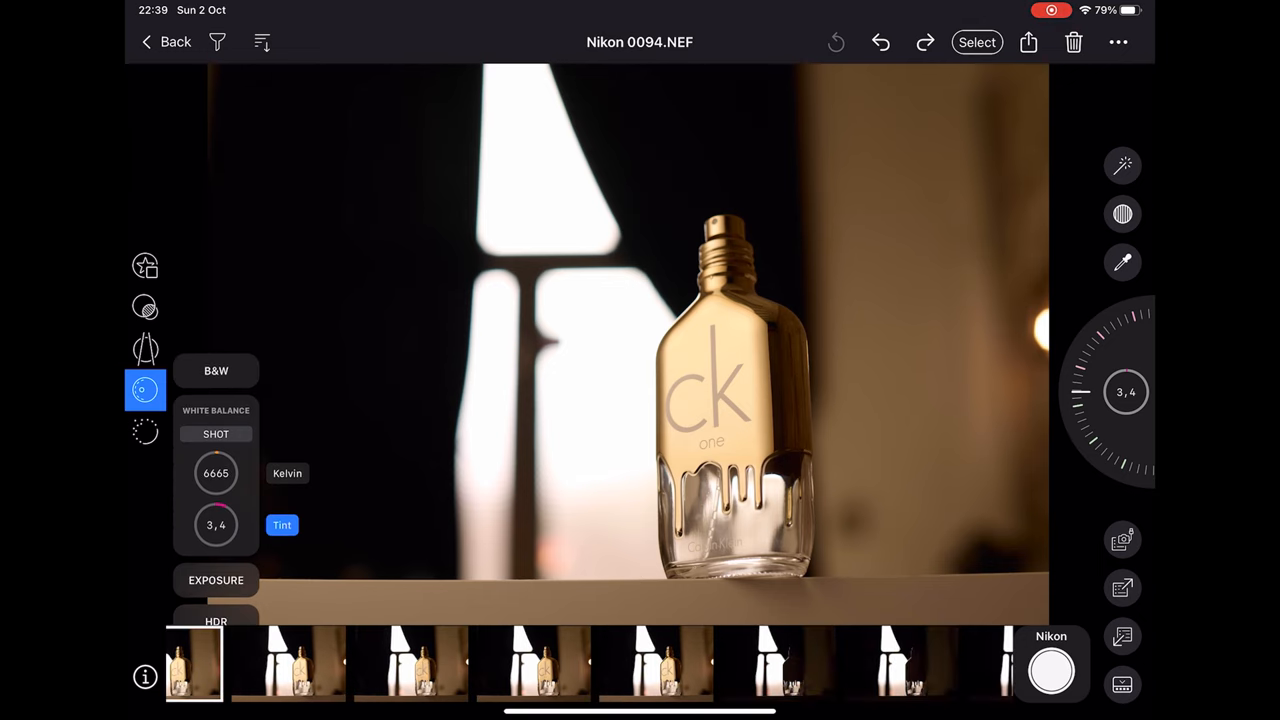
Return to the Test Shoot album and filter it to green-tagged shots only
{"action": "left_click", "coordinate": [166, 42]}
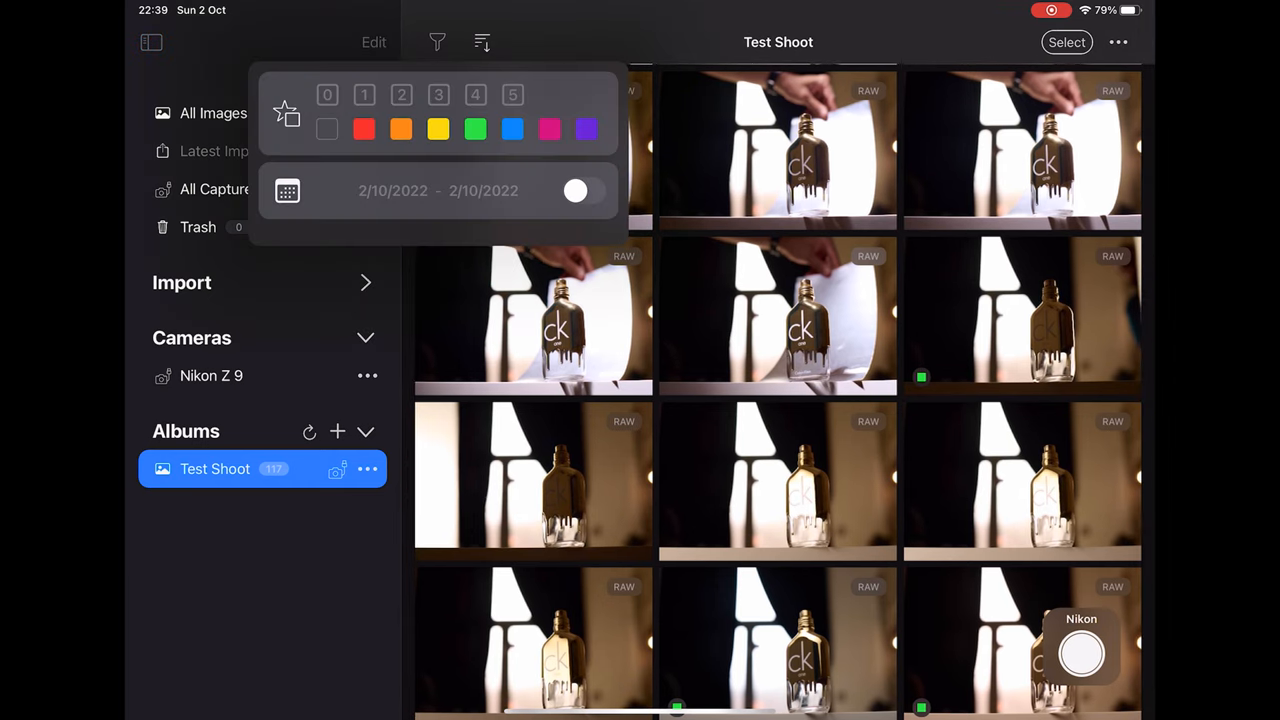
{"action": "left_click", "coordinate": [476, 128]}
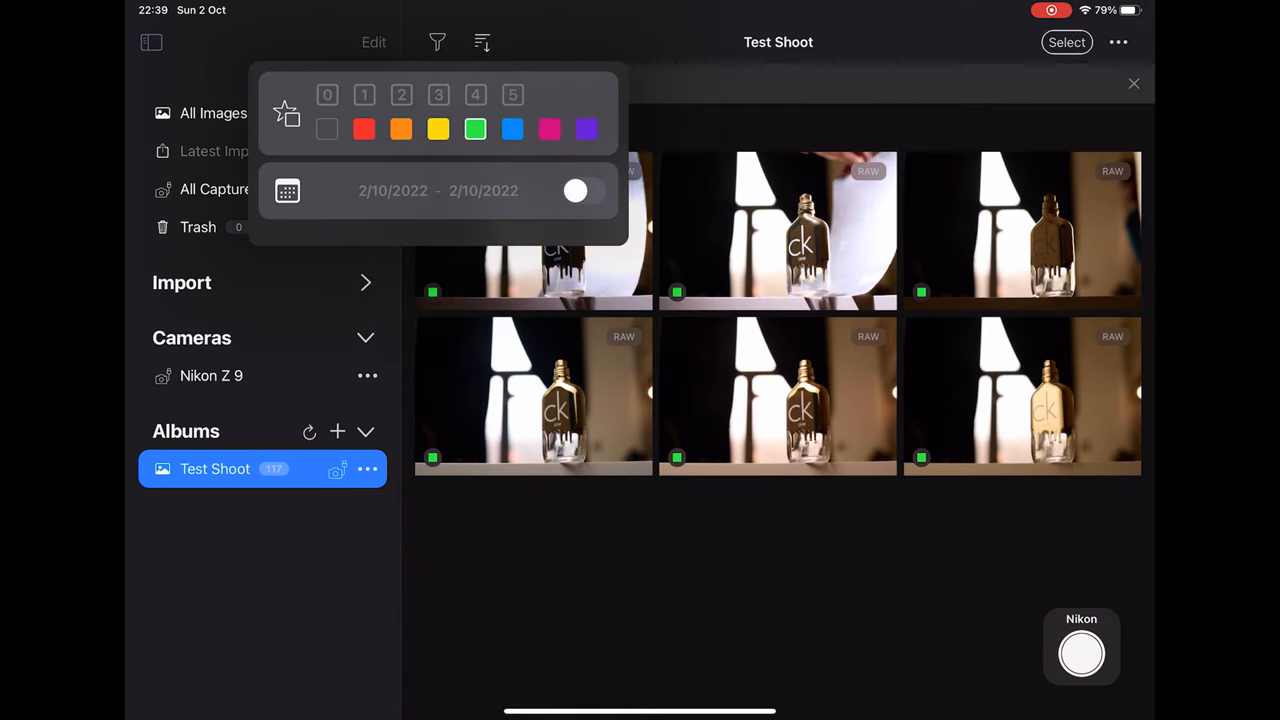
{"action": "left_click", "coordinate": [476, 128]}
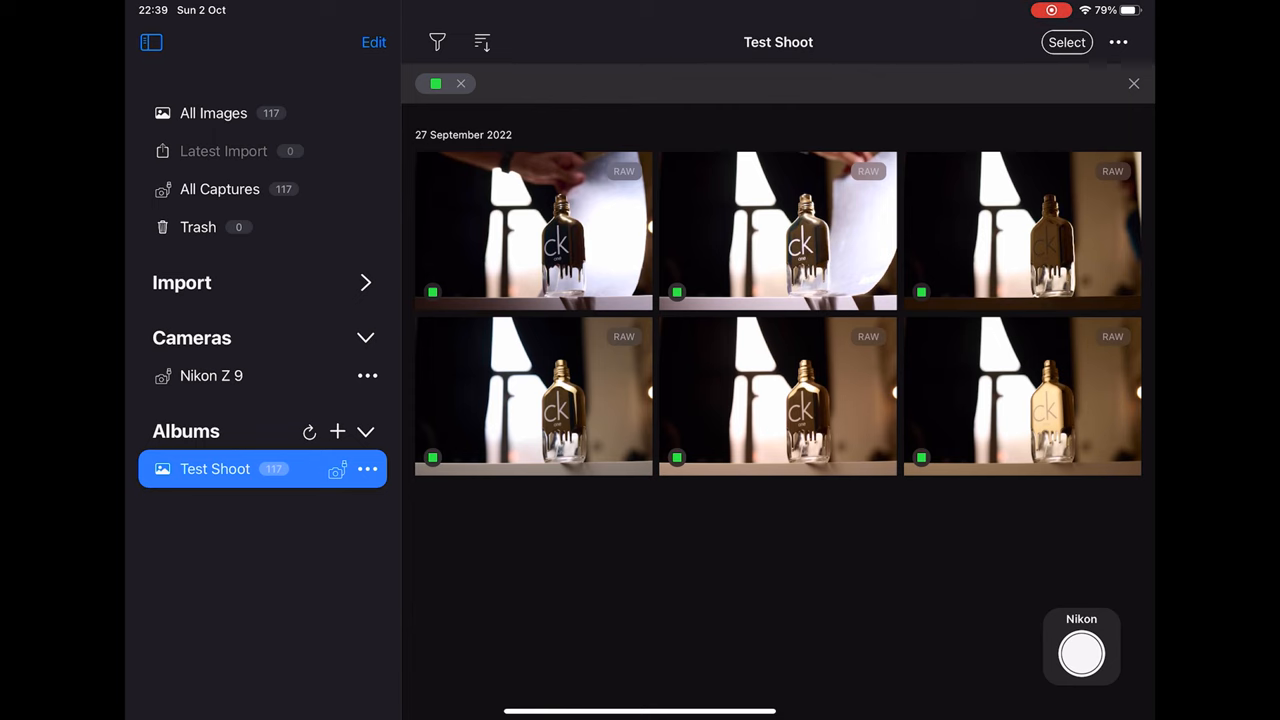
Select all six green-tagged photos and bring up the share/export options
{"action": "left_click", "coordinate": [1066, 42]}
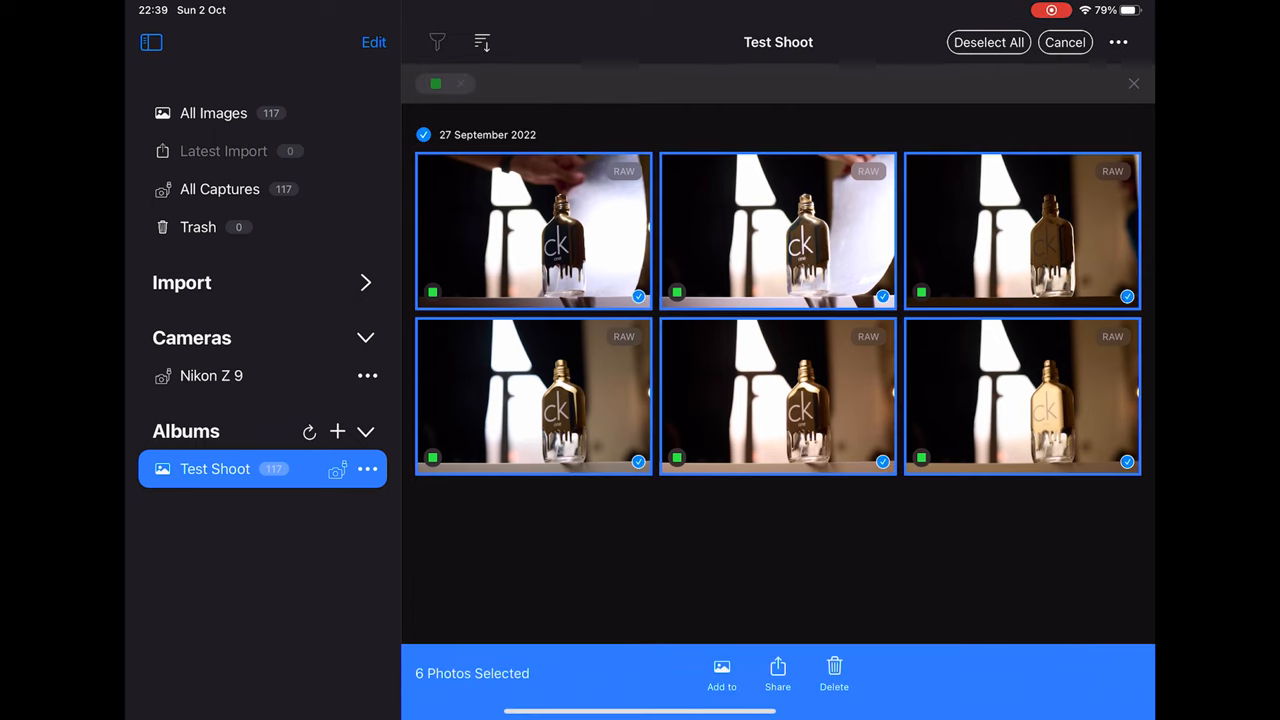
{"action": "left_click", "coordinate": [776, 676]}
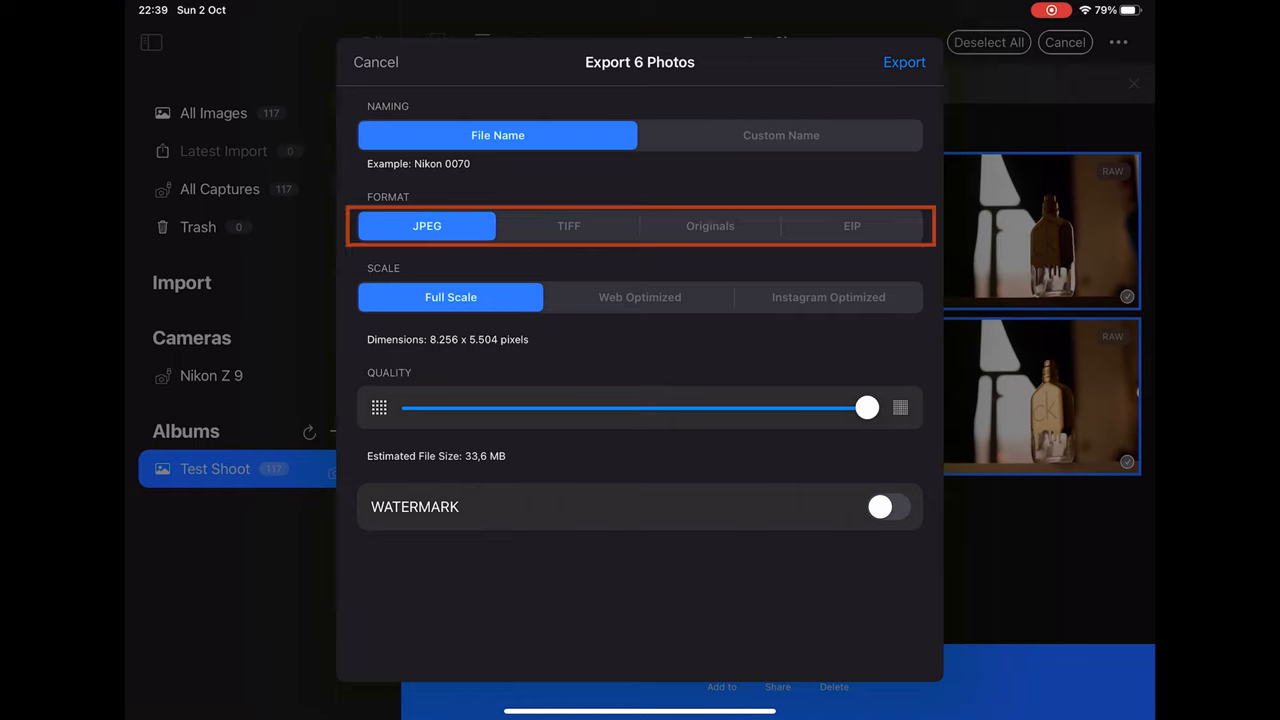
Choose Originals as the export format (after checking EIP) and export the six photos
{"action": "left_click", "coordinate": [710, 224]}
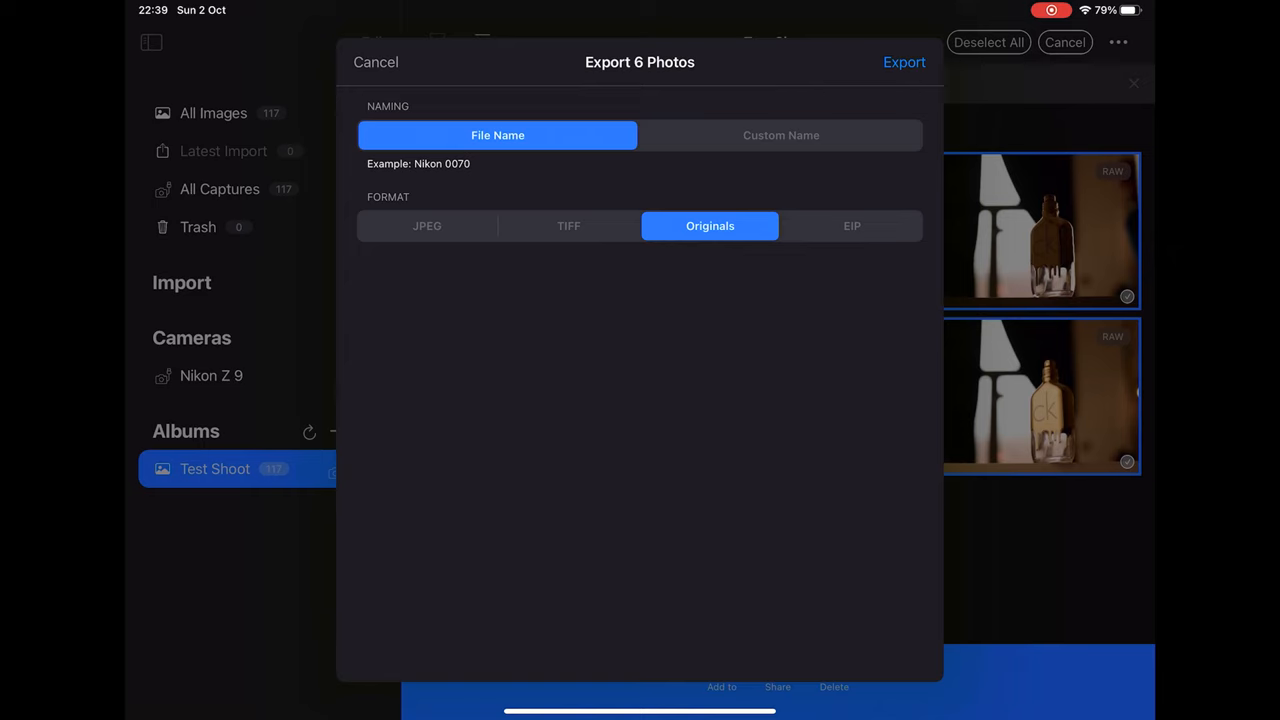
{"action": "left_click", "coordinate": [852, 224]}
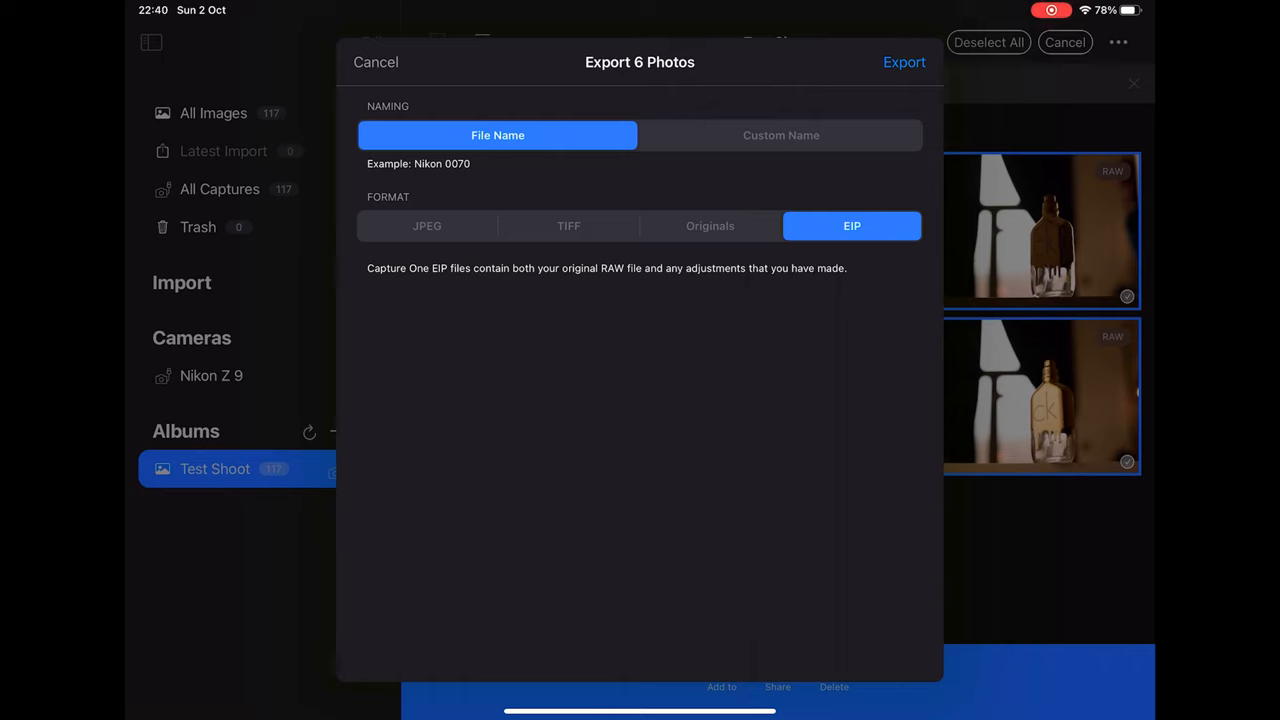
{"action": "left_click", "coordinate": [710, 224]}
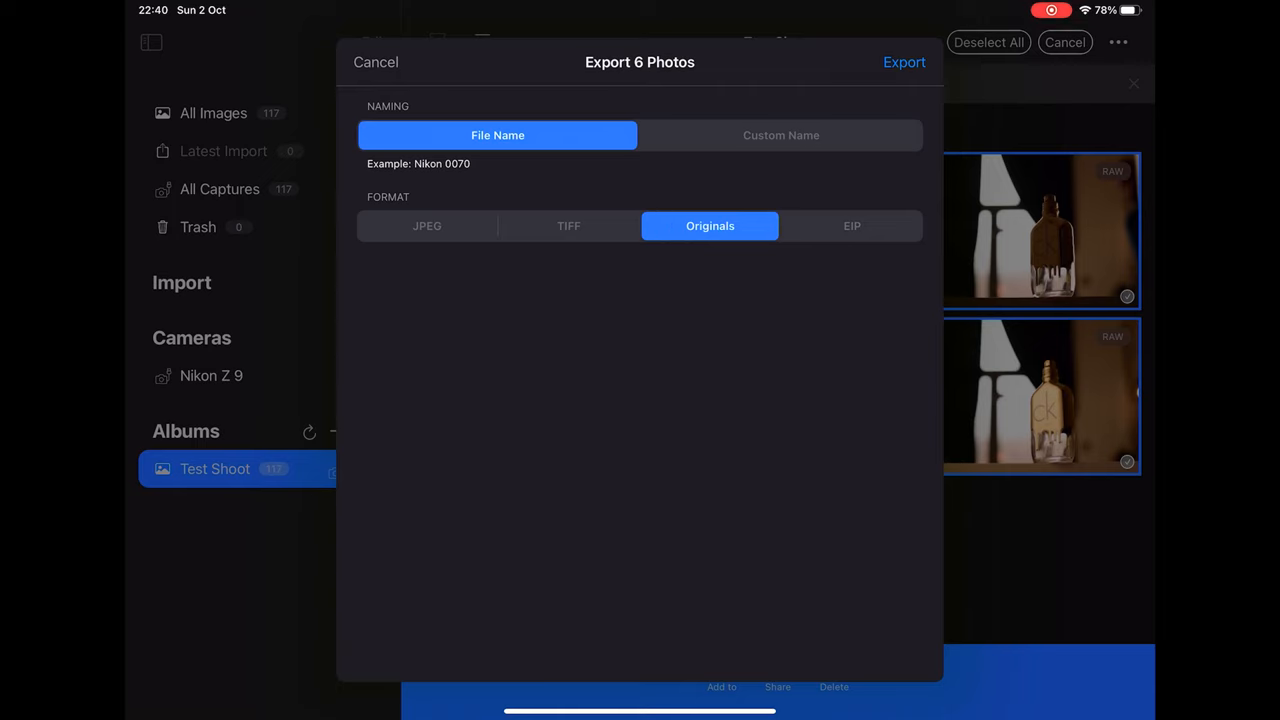
{"action": "left_click", "coordinate": [904, 62]}
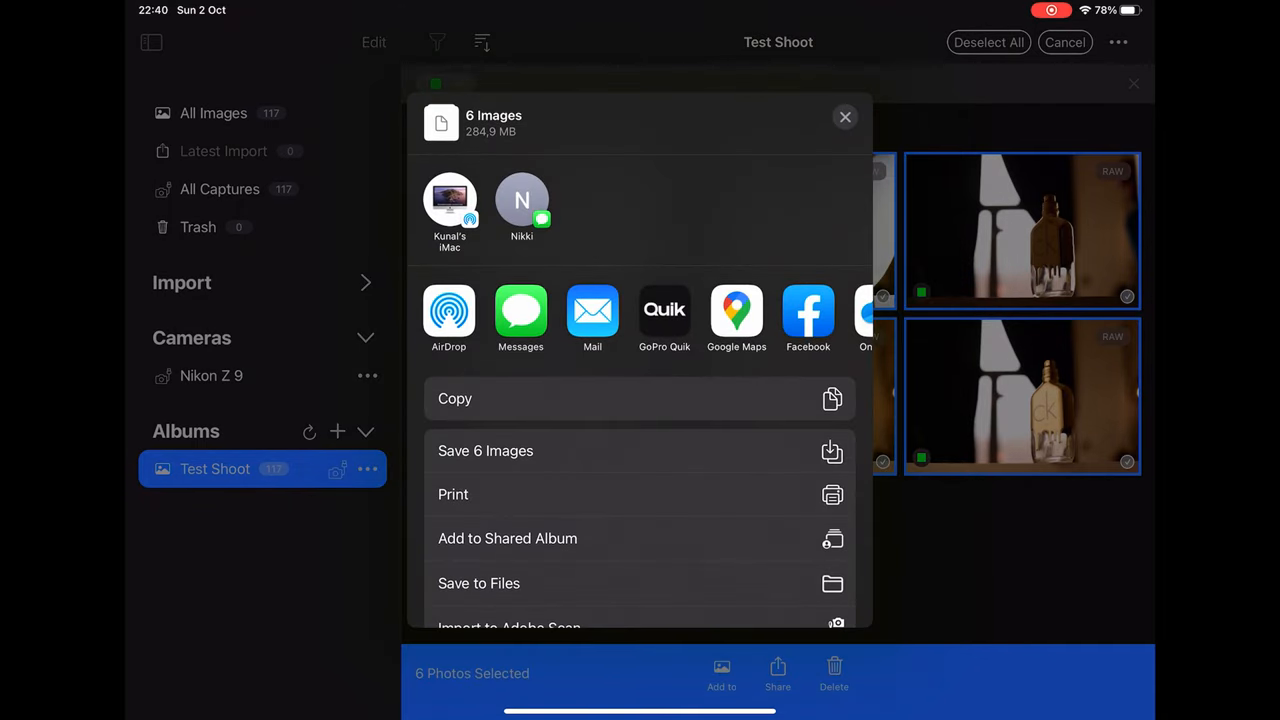
Dismiss the share sheet for the six images, keeping the green-tagged shots selected
{"action": "left_click", "coordinate": [448, 316]}
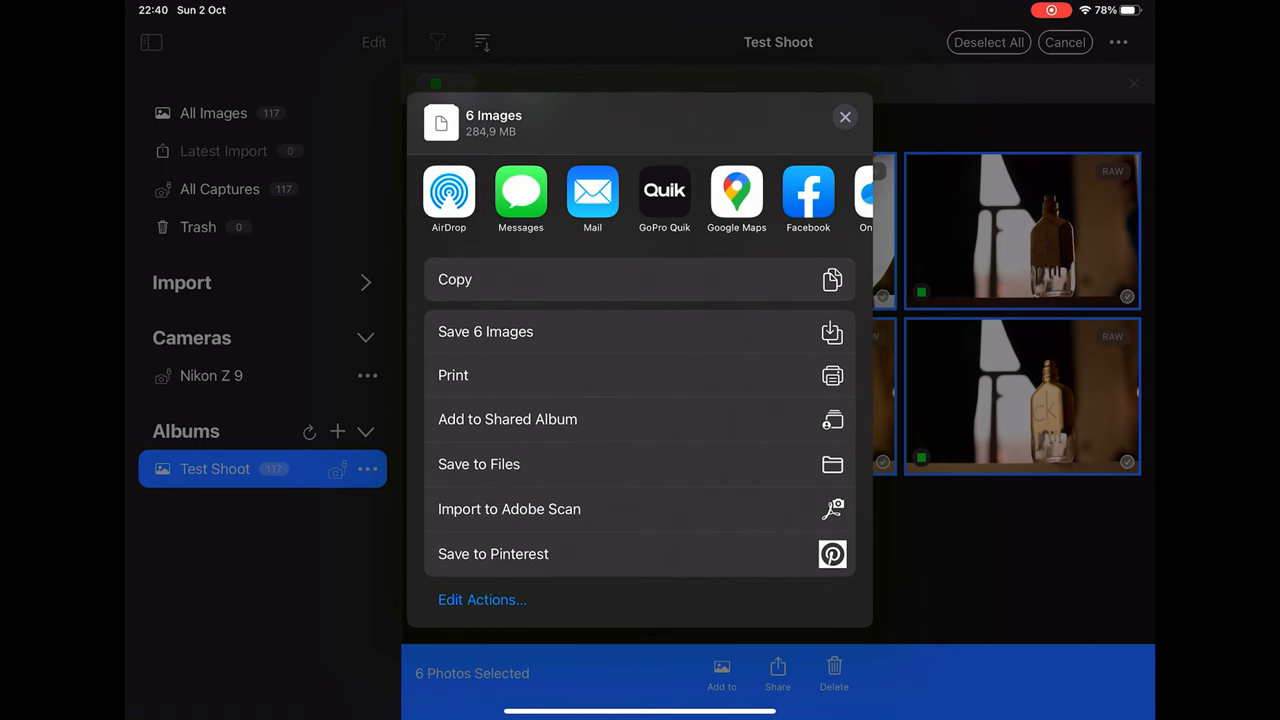
{"action": "left_click", "coordinate": [844, 116]}
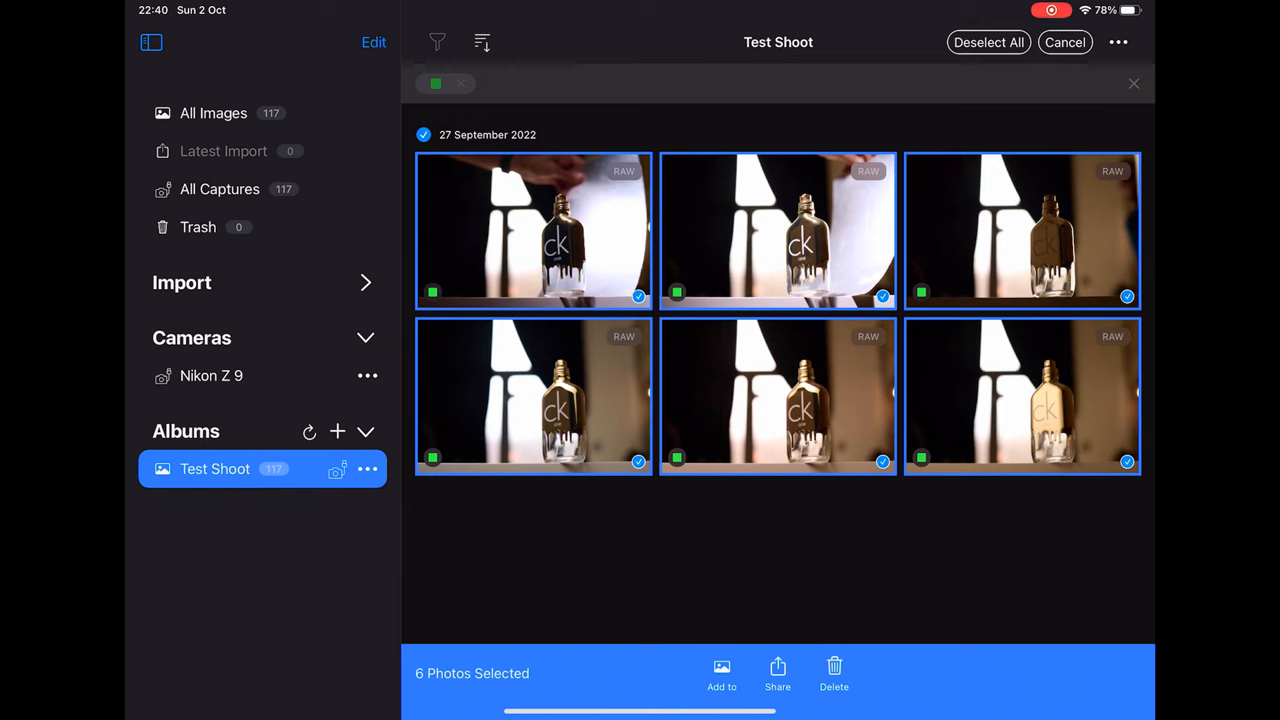